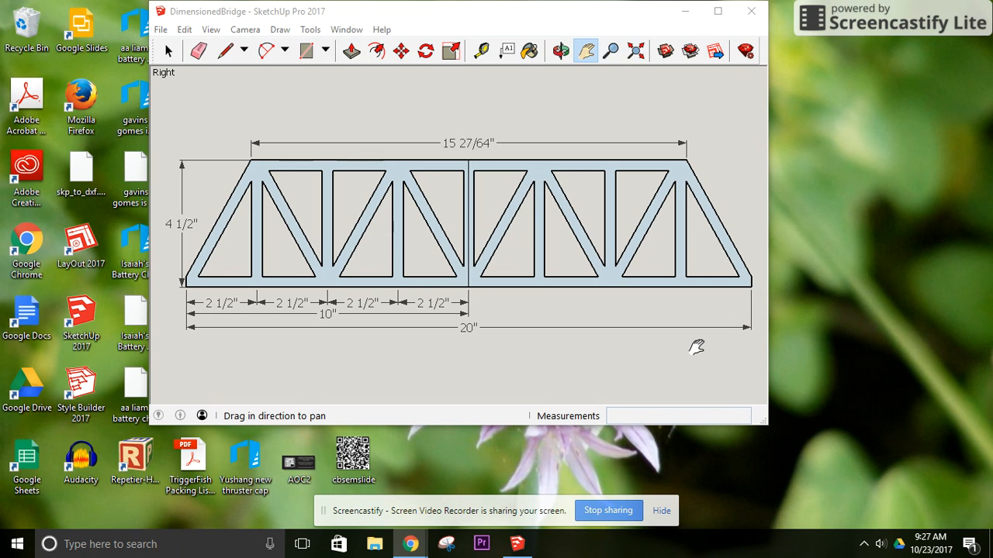
{"action": "mouse_move", "coordinate": [454, 341]}
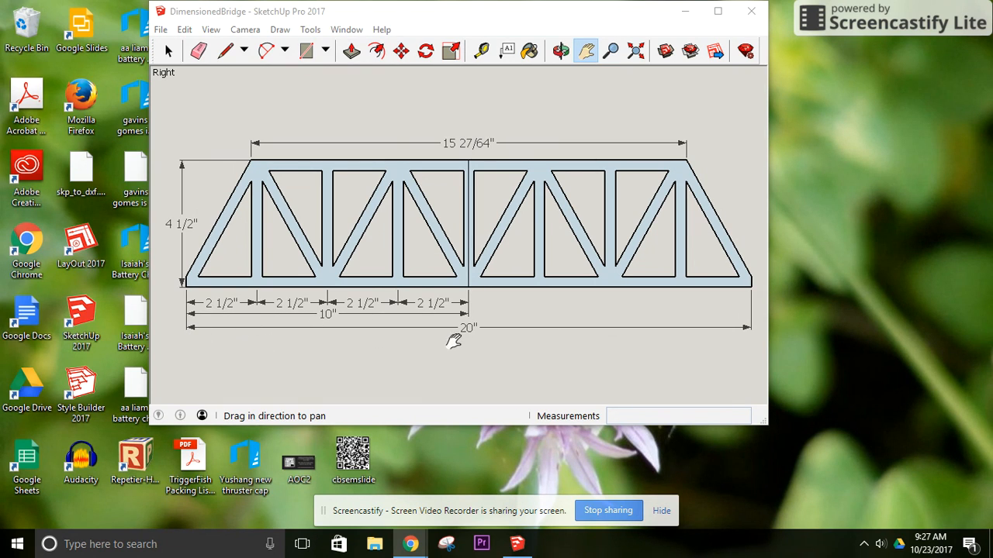
{"action": "mouse_move", "coordinate": [573, 378]}
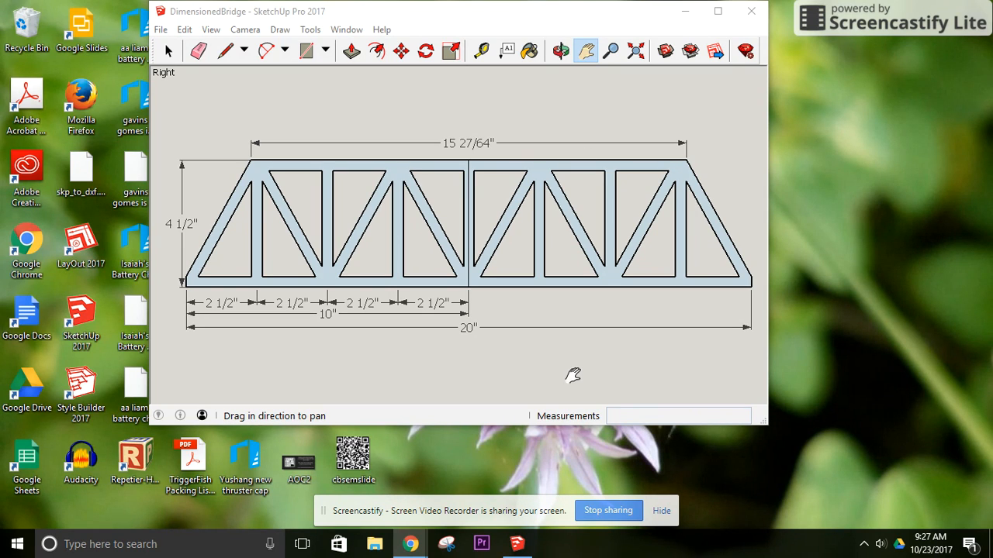
{"action": "mouse_move", "coordinate": [589, 362]}
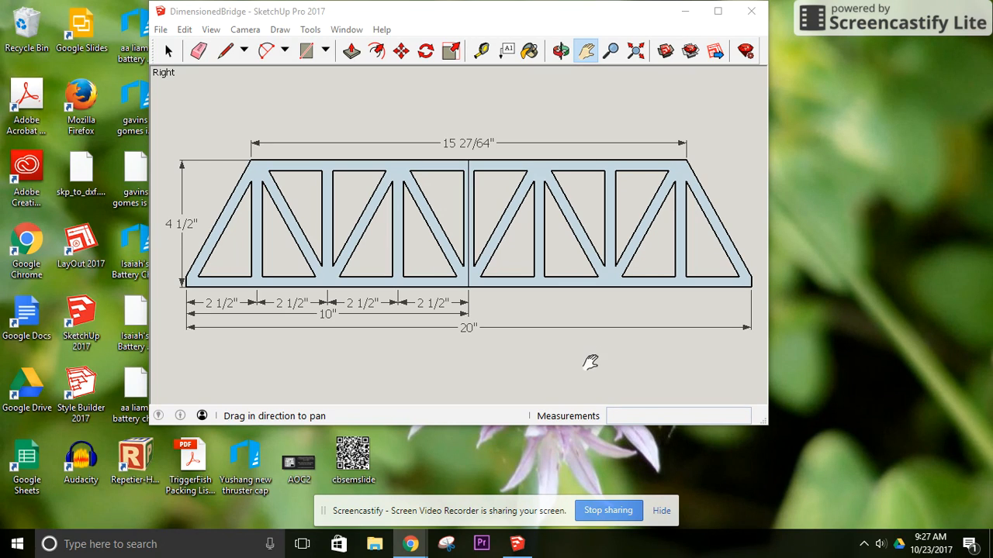
{"action": "mouse_move", "coordinate": [473, 337]}
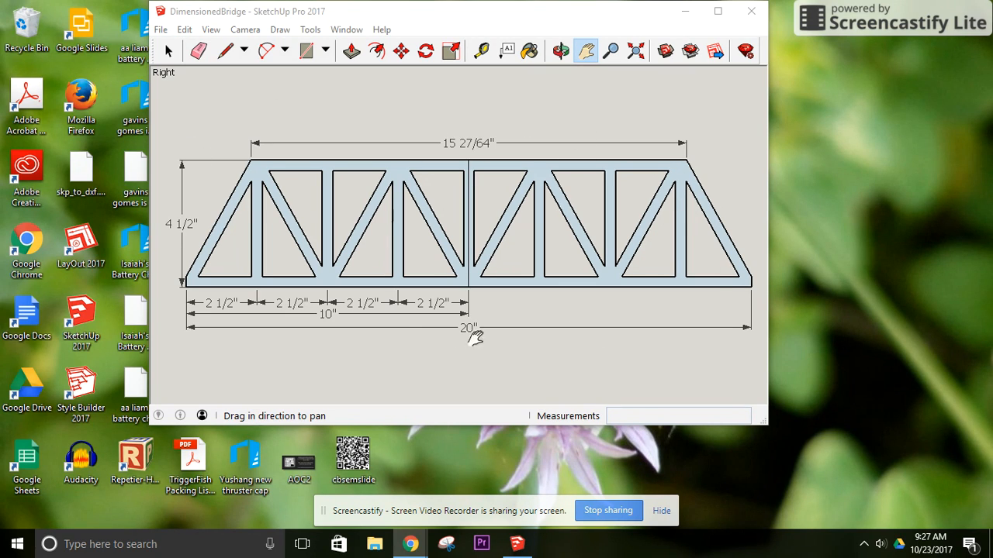
{"action": "mouse_move", "coordinate": [417, 345]}
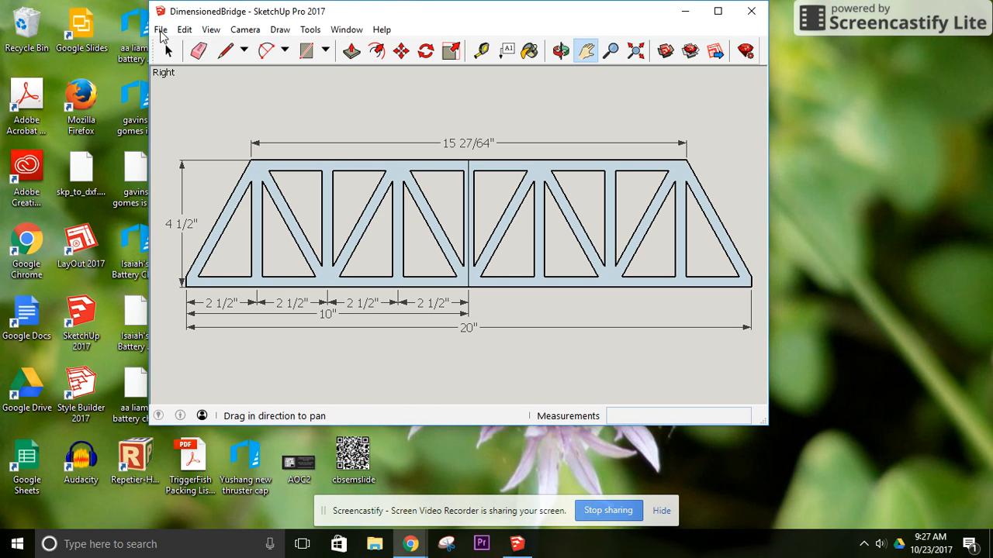
- Dismiss the Save As dialog, then select the 20-inch overall dimension for deletion
{"action": "left_click", "coordinate": [160, 30]}
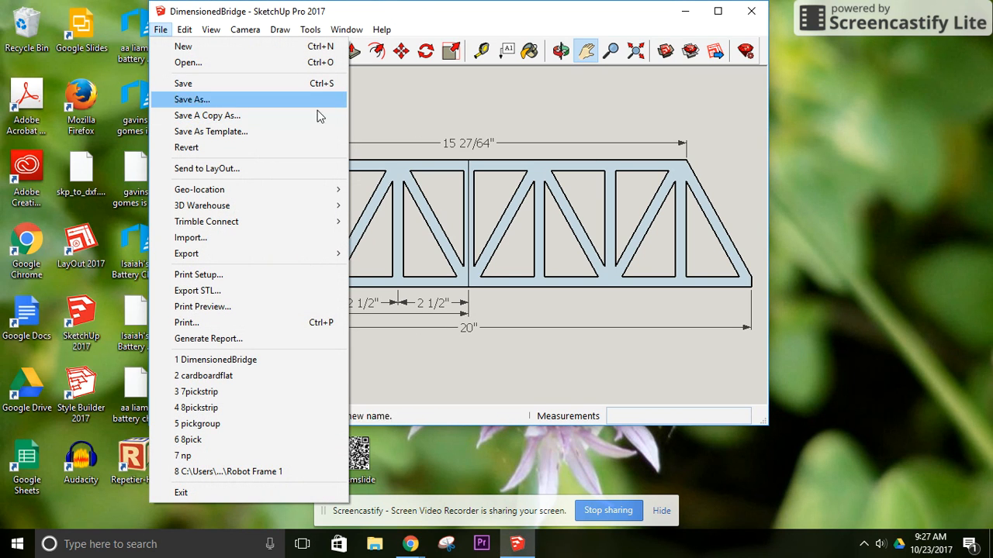
{"action": "left_click", "coordinate": [191, 99]}
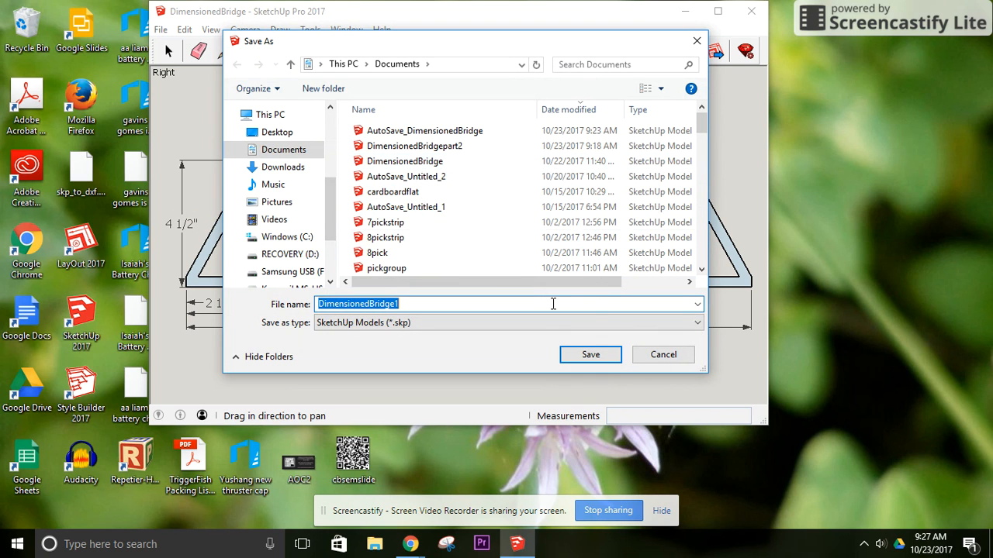
{"action": "left_click", "coordinate": [591, 354]}
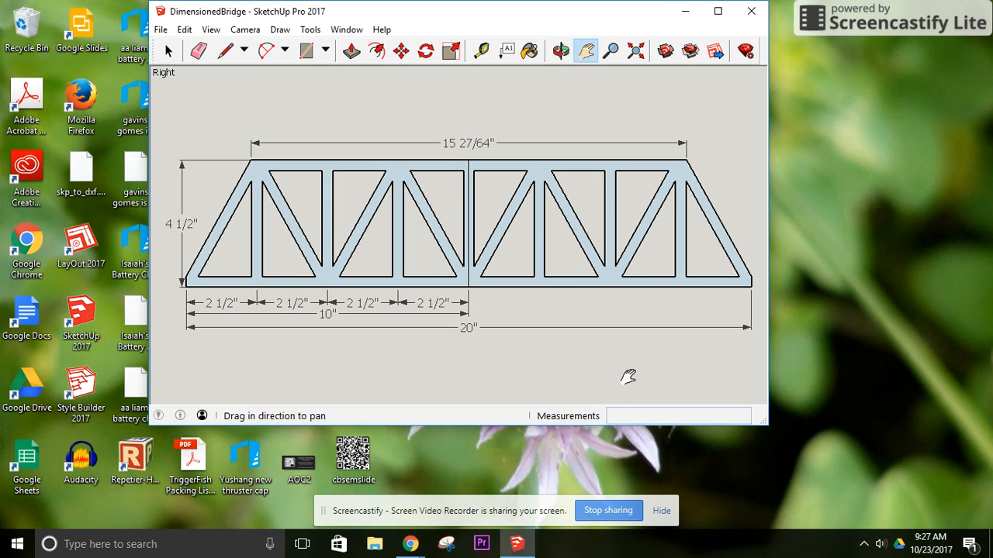
{"action": "mouse_move", "coordinate": [629, 373]}
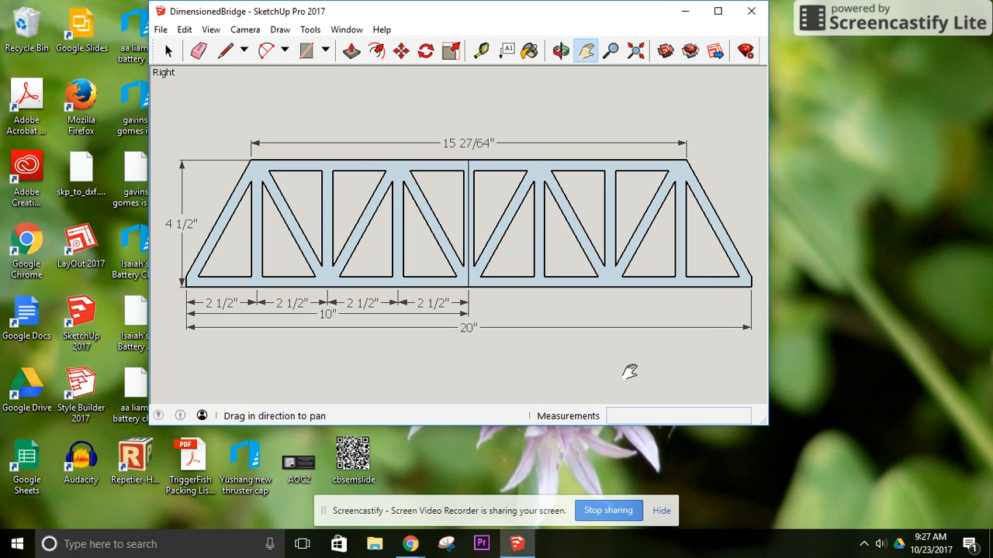
{"action": "mouse_move", "coordinate": [269, 326]}
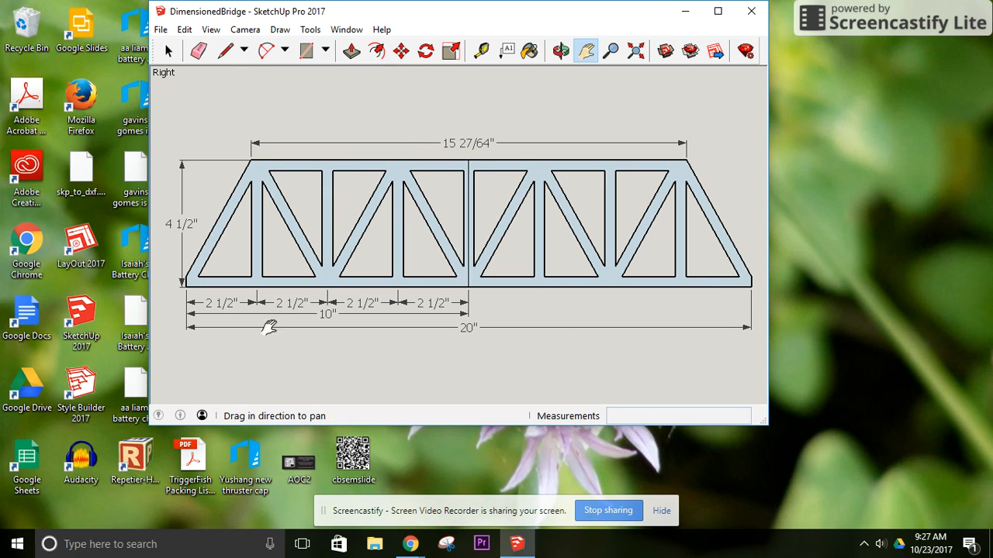
{"action": "mouse_move", "coordinate": [327, 375]}
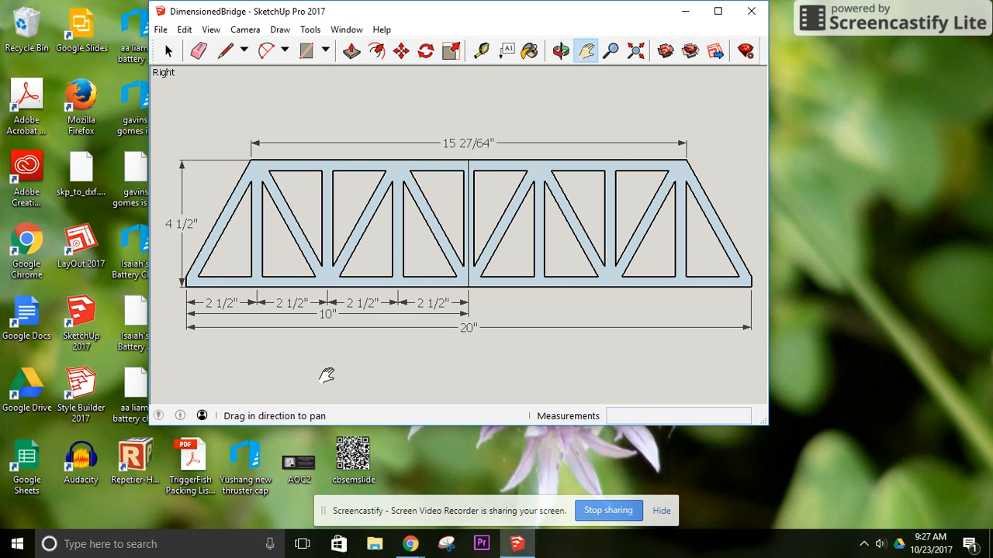
{"action": "left_click", "coordinate": [168, 50]}
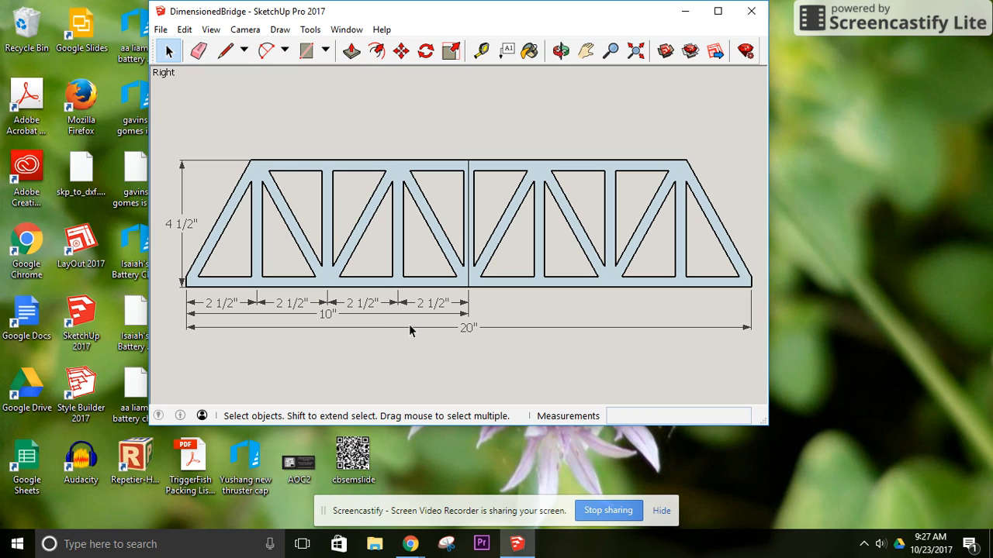
{"action": "left_click", "coordinate": [469, 328]}
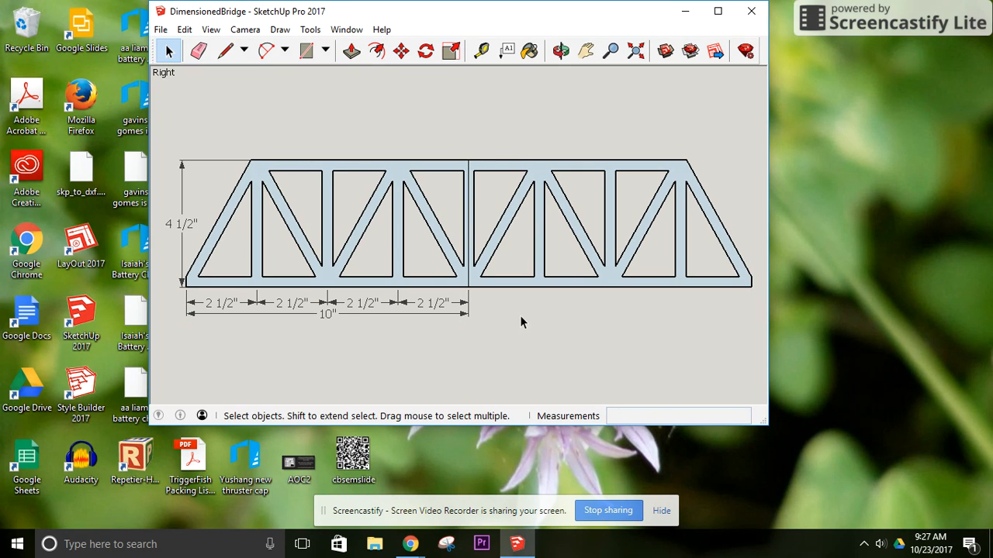
{"action": "mouse_move", "coordinate": [600, 172]}
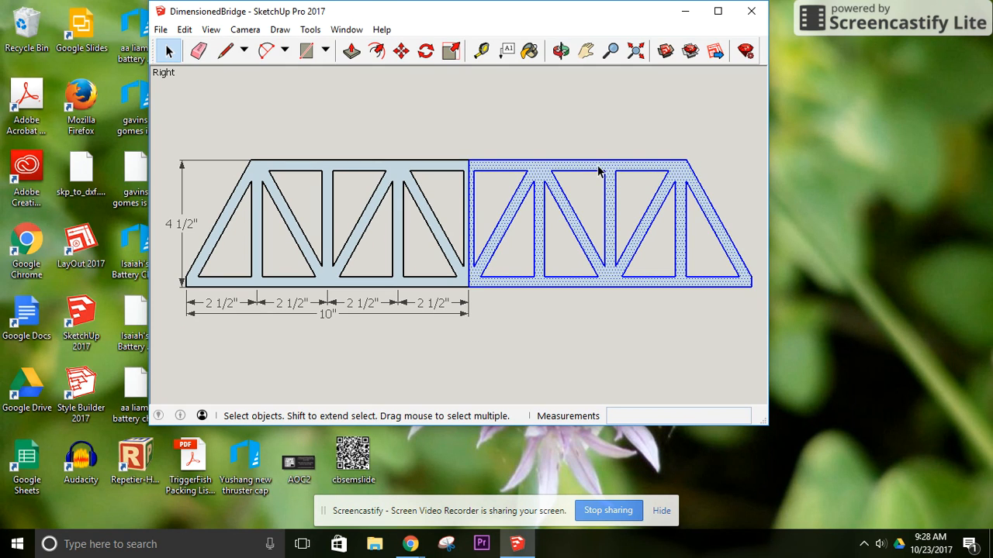
{"action": "mouse_move", "coordinate": [468, 231]}
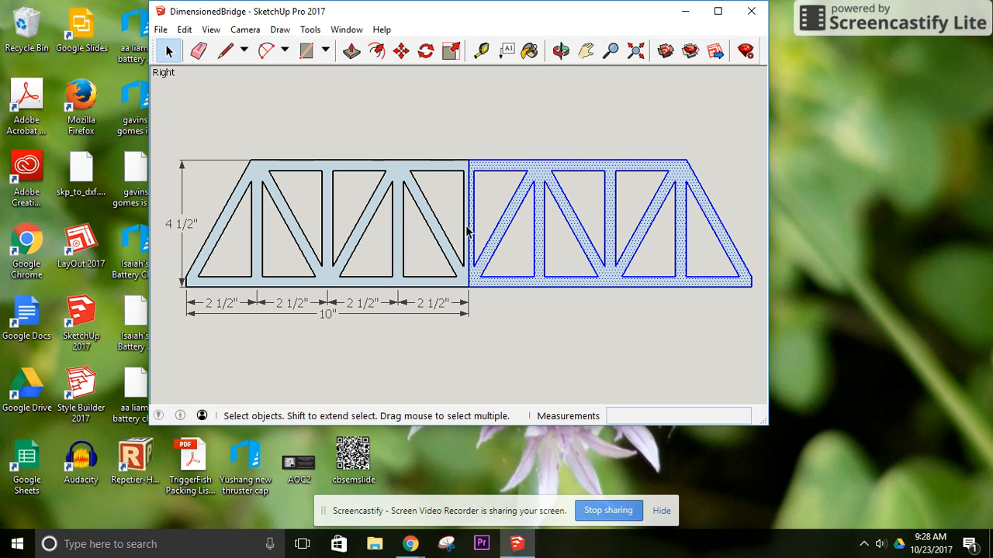
{"action": "mouse_move", "coordinate": [469, 248]}
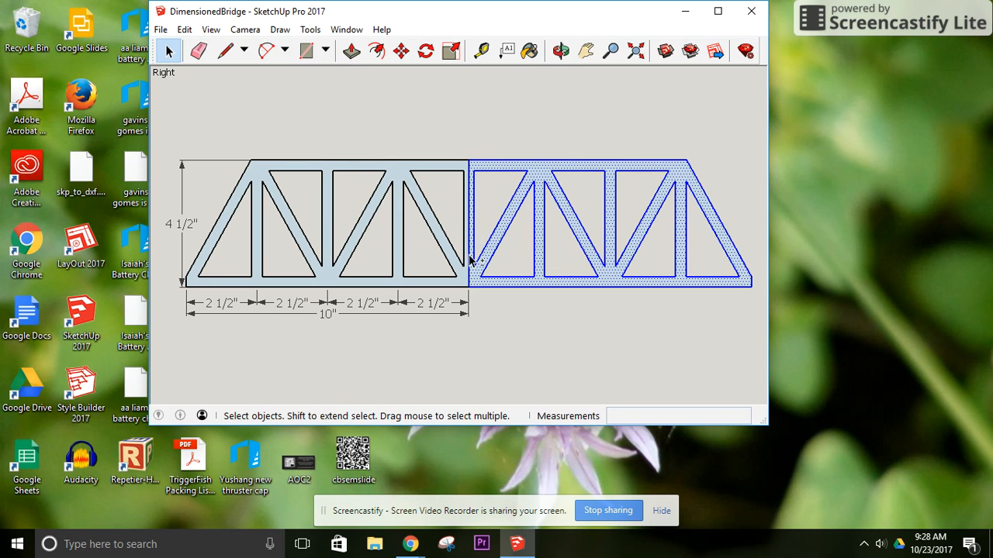
{"action": "mouse_move", "coordinate": [605, 344]}
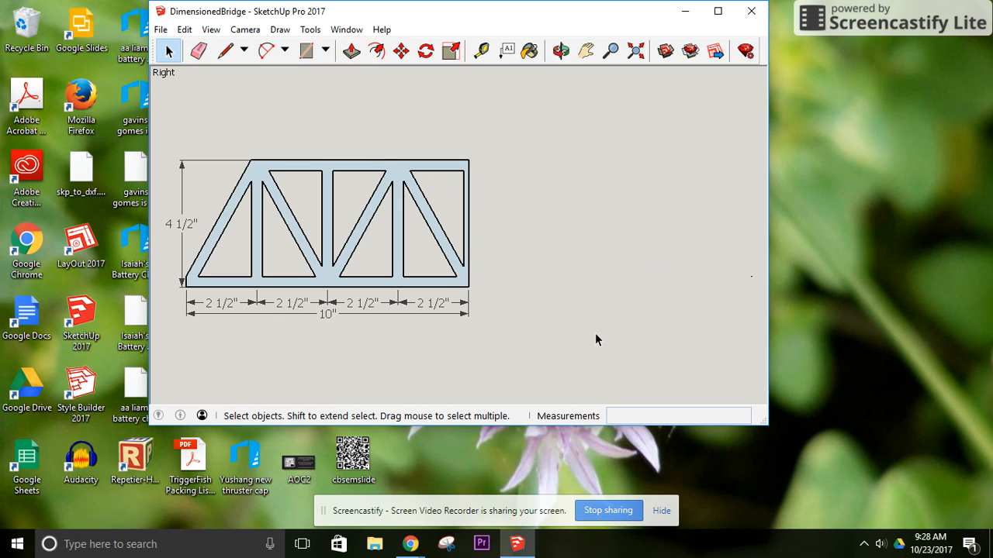
{"action": "mouse_move", "coordinate": [469, 258]}
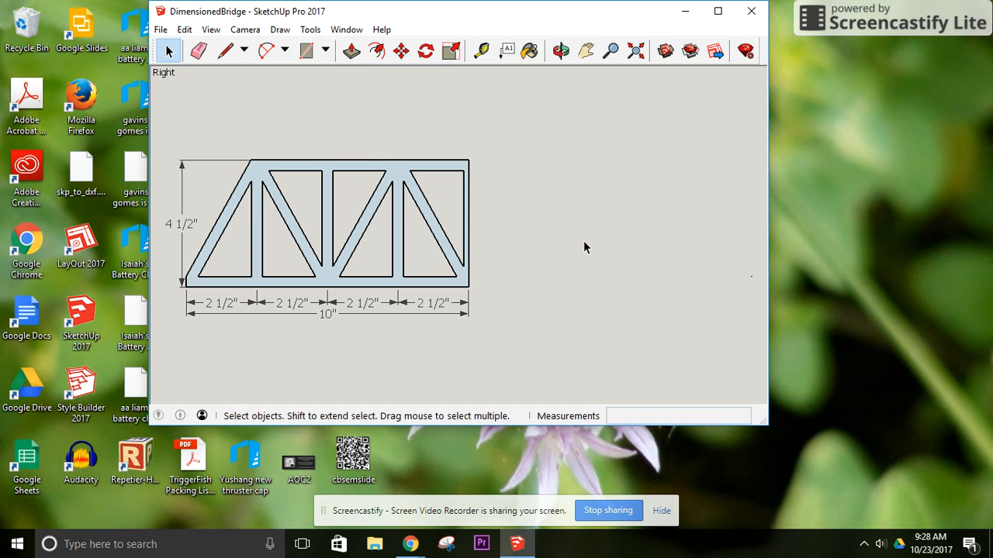
{"action": "mouse_move", "coordinate": [432, 247]}
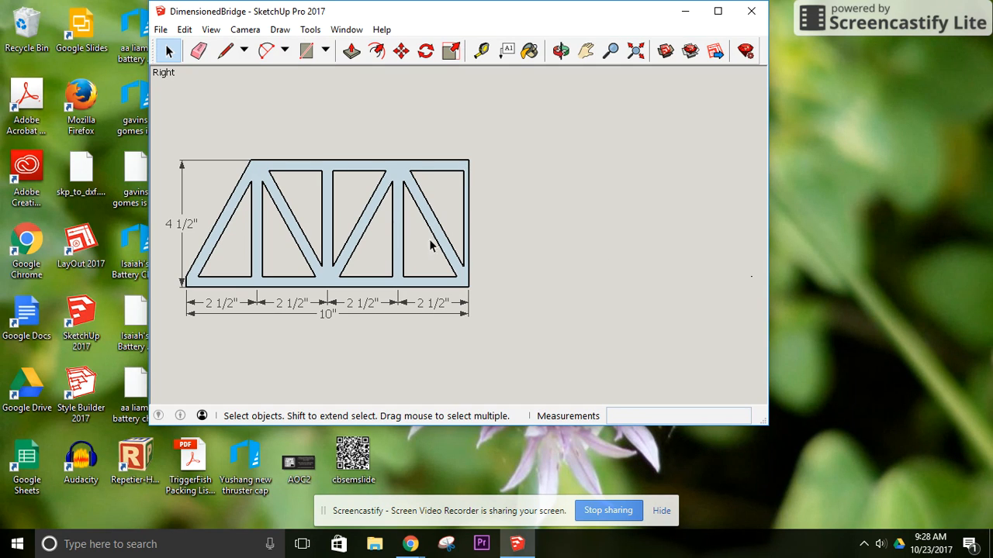
- Pan and zoom so the 10-inch half truss and its dimensions fill the view
{"action": "left_click", "coordinate": [585, 50]}
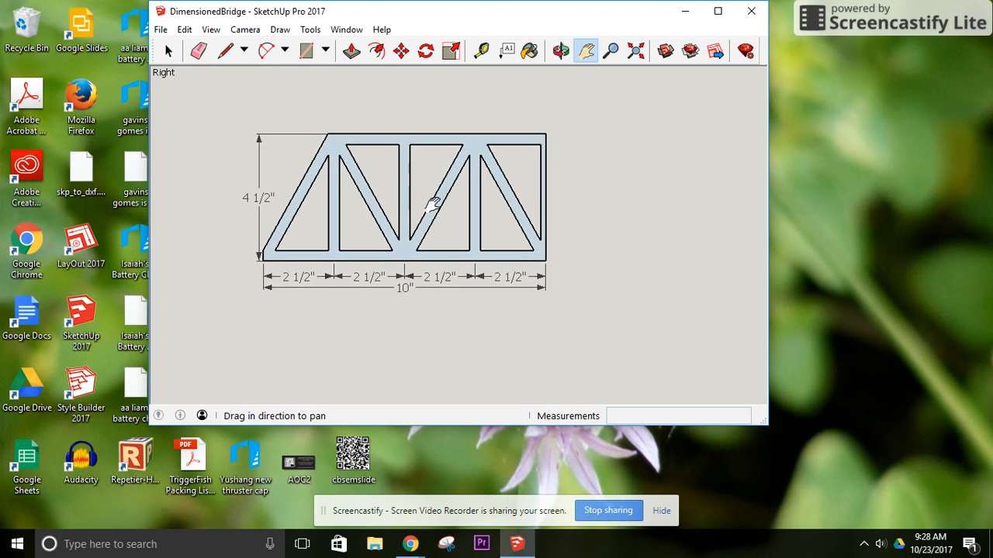
{"action": "left_click_drag", "start_coordinate": [434, 206], "coordinate": [477, 221]}
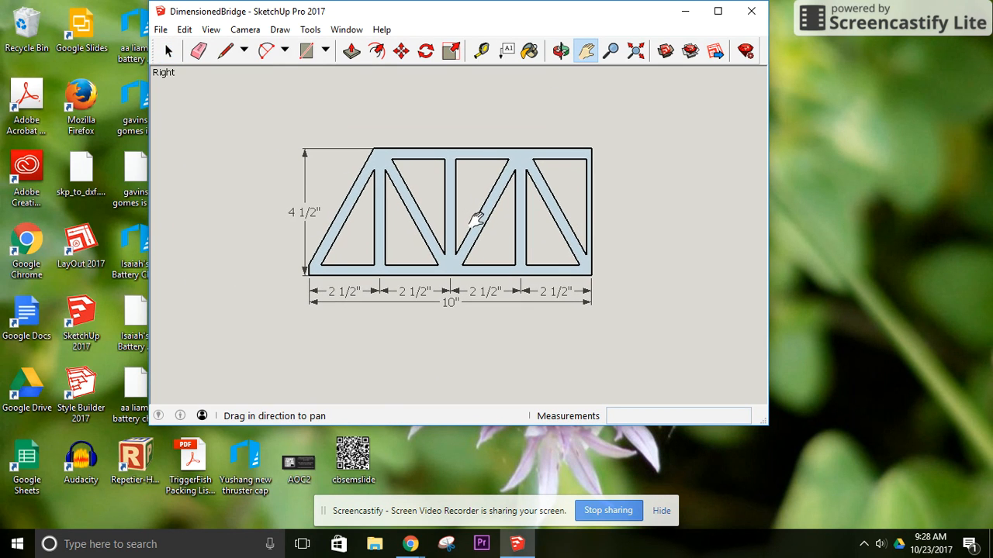
{"action": "mouse_move", "coordinate": [484, 238]}
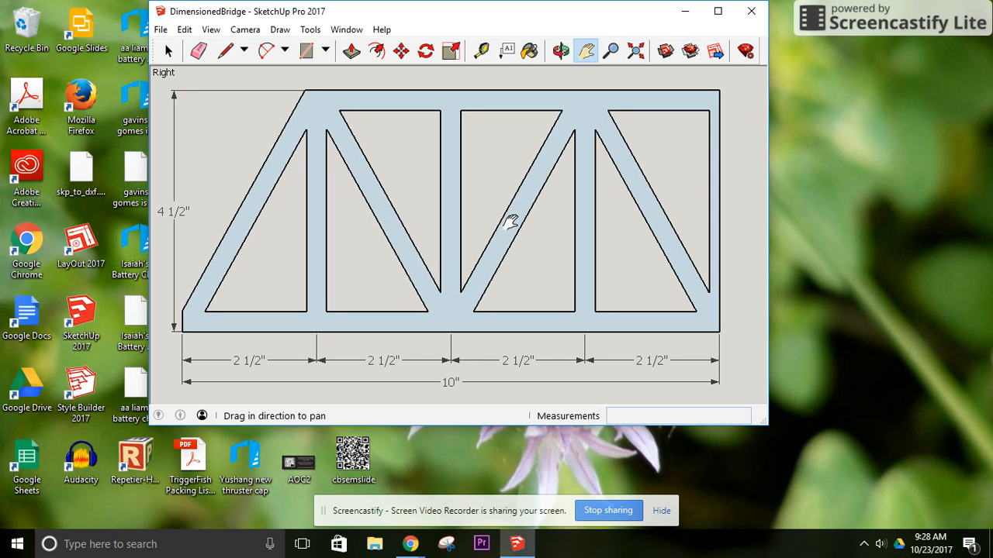
{"action": "mouse_move", "coordinate": [360, 85]}
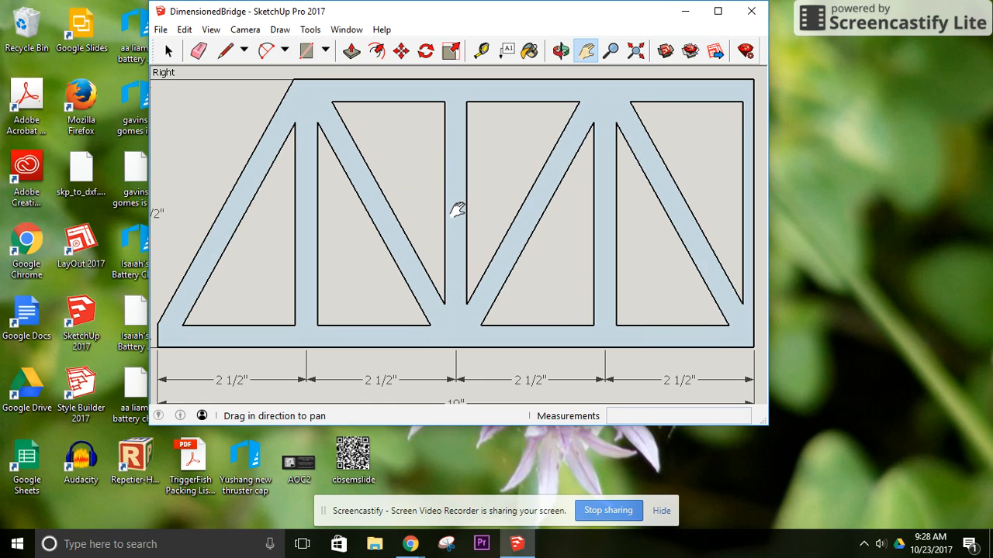
{"action": "mouse_move", "coordinate": [731, 395]}
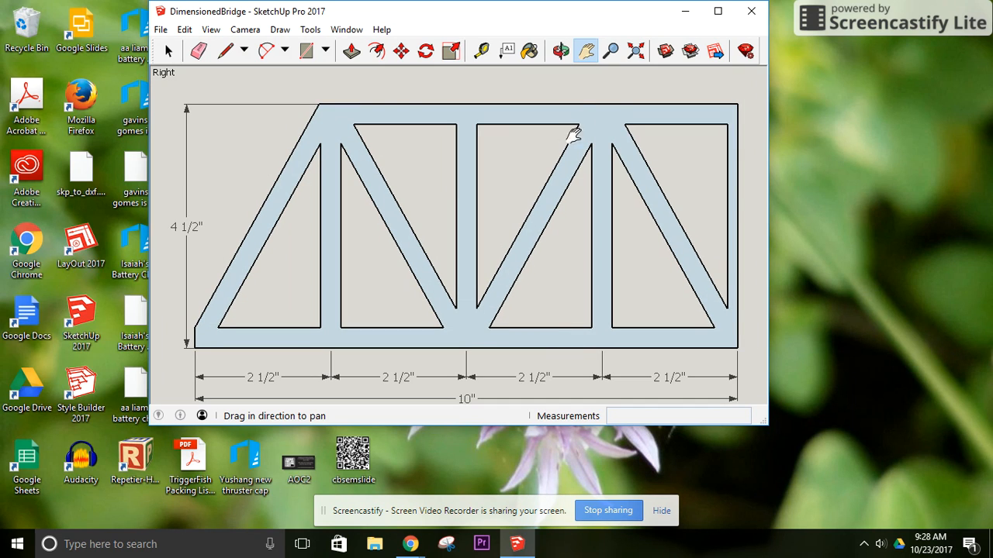
{"action": "left_click", "coordinate": [610, 51]}
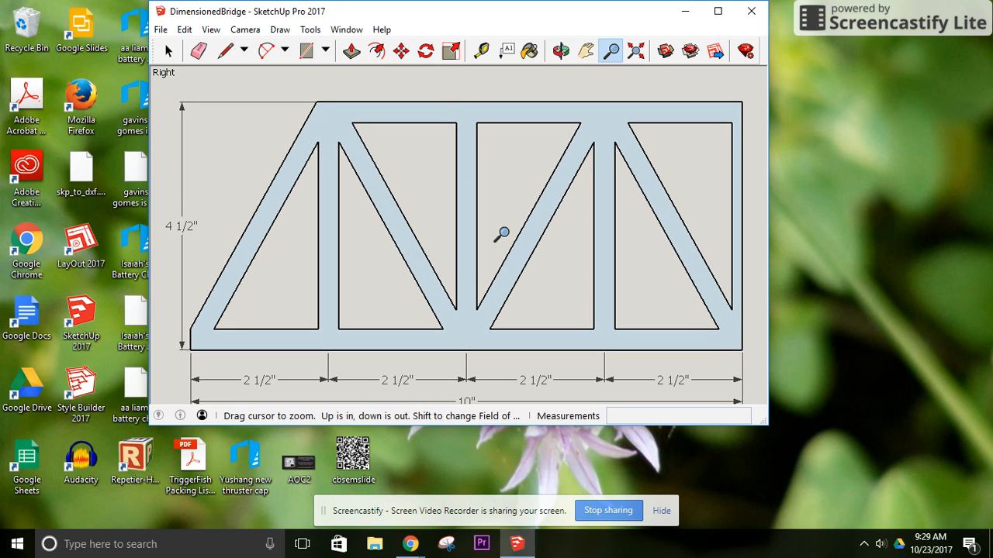
{"action": "left_click", "coordinate": [585, 51]}
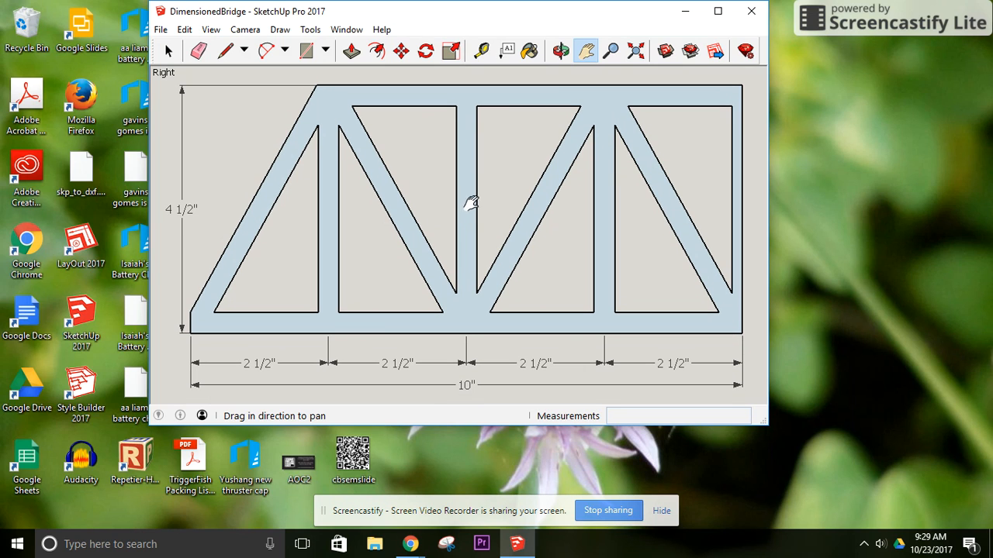
{"action": "left_click", "coordinate": [611, 51]}
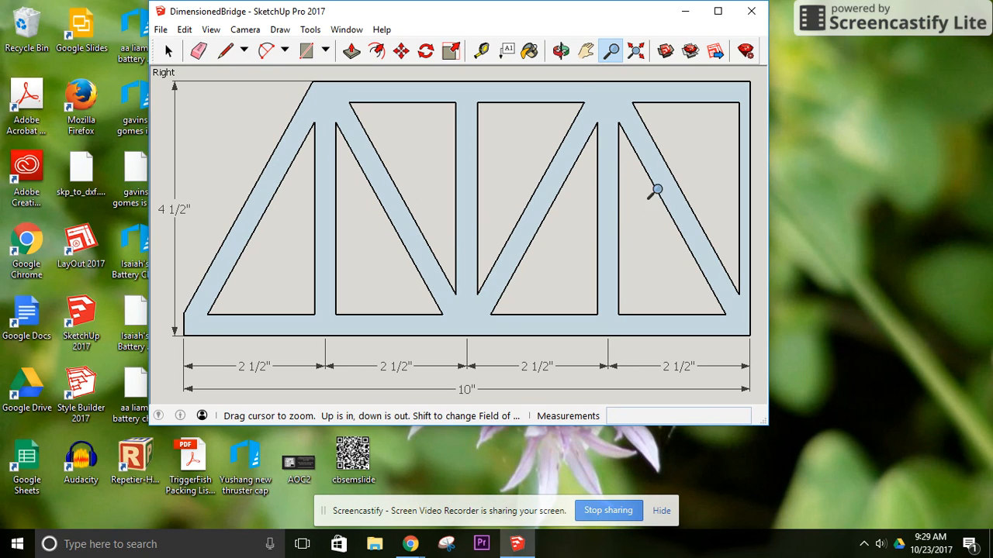
{"action": "mouse_move", "coordinate": [751, 220]}
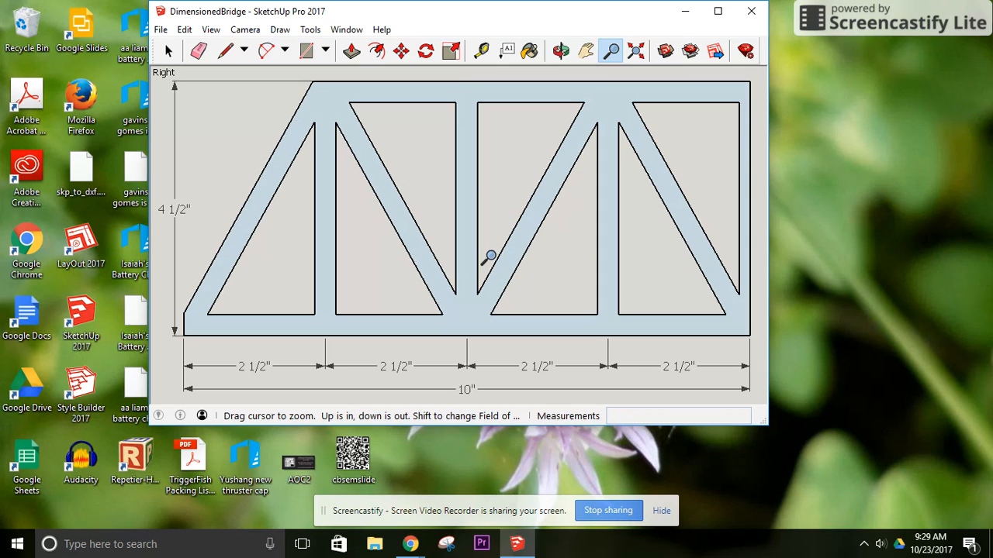
{"action": "mouse_move", "coordinate": [482, 259]}
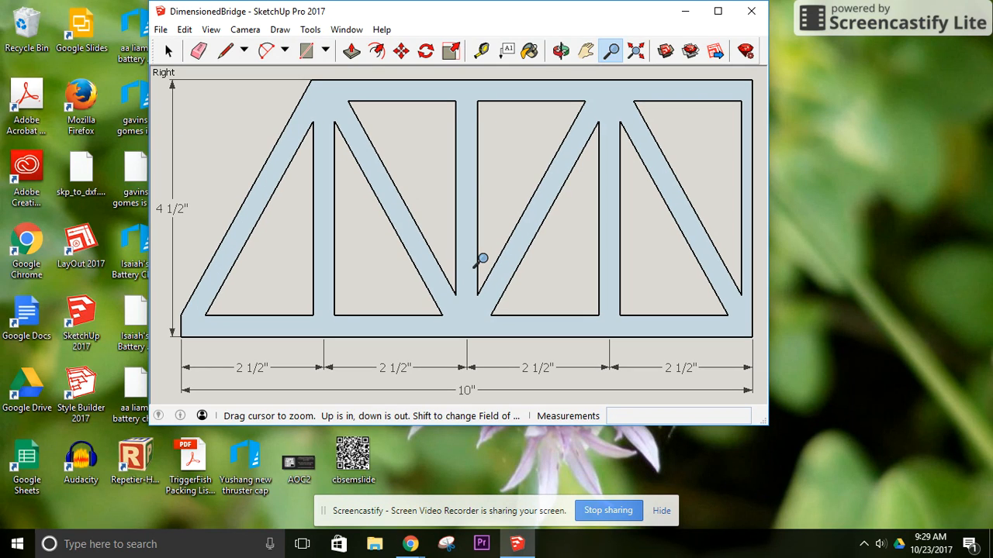
- Try 1:1 print scale using model extents, see four pages, and cancel
{"action": "left_click", "coordinate": [266, 51]}
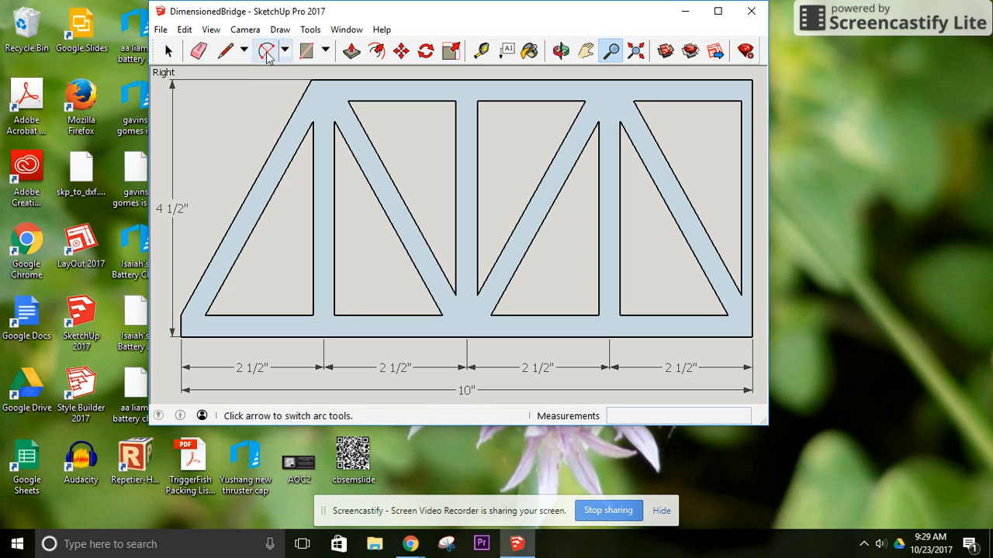
{"action": "left_click", "coordinate": [161, 30]}
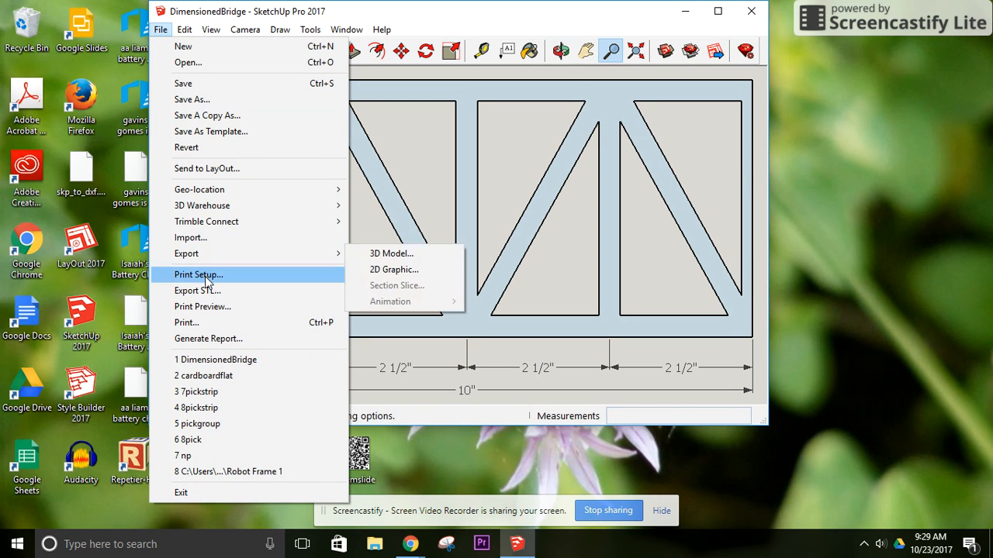
{"action": "left_click", "coordinate": [186, 322]}
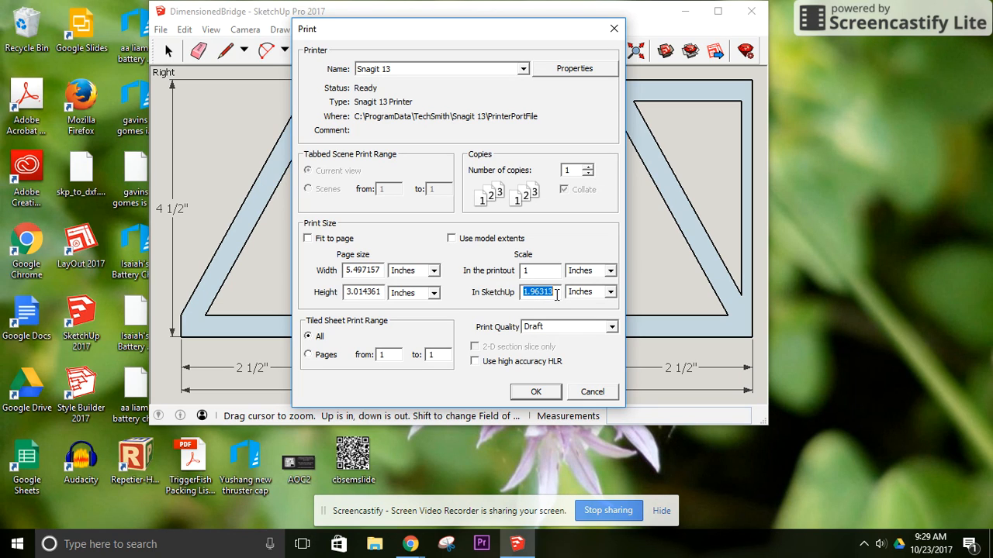
{"action": "left_click", "coordinate": [452, 238]}
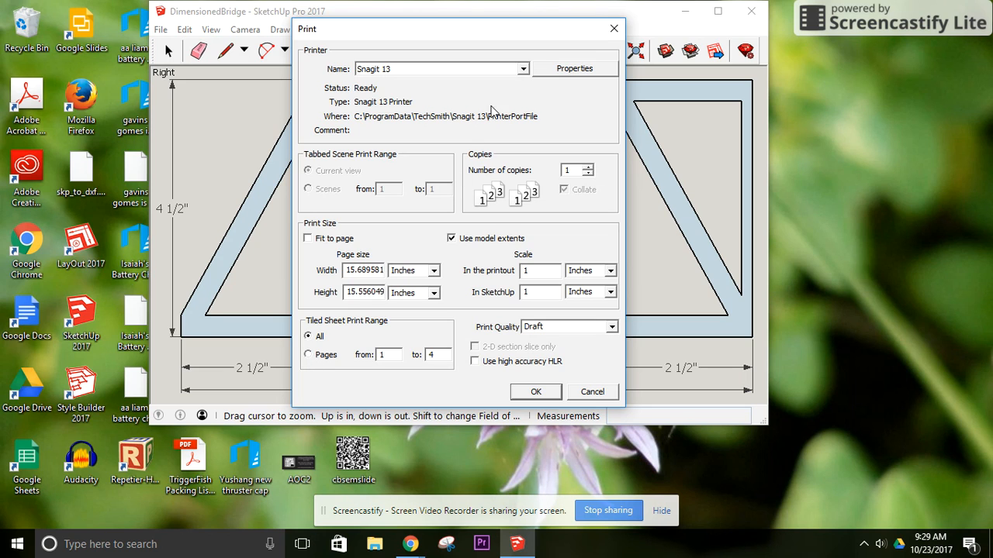
{"action": "left_click", "coordinate": [592, 391]}
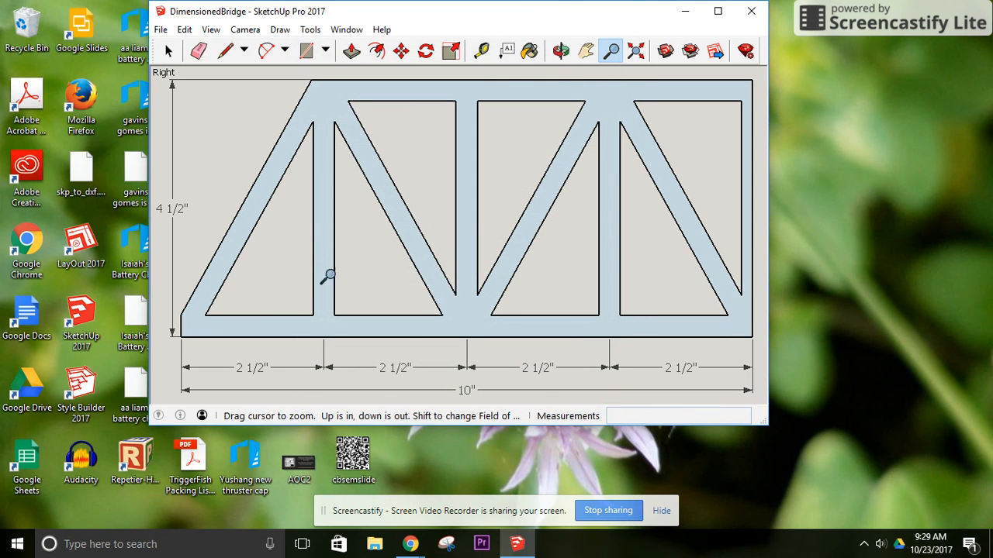
{"action": "mouse_move", "coordinate": [576, 291]}
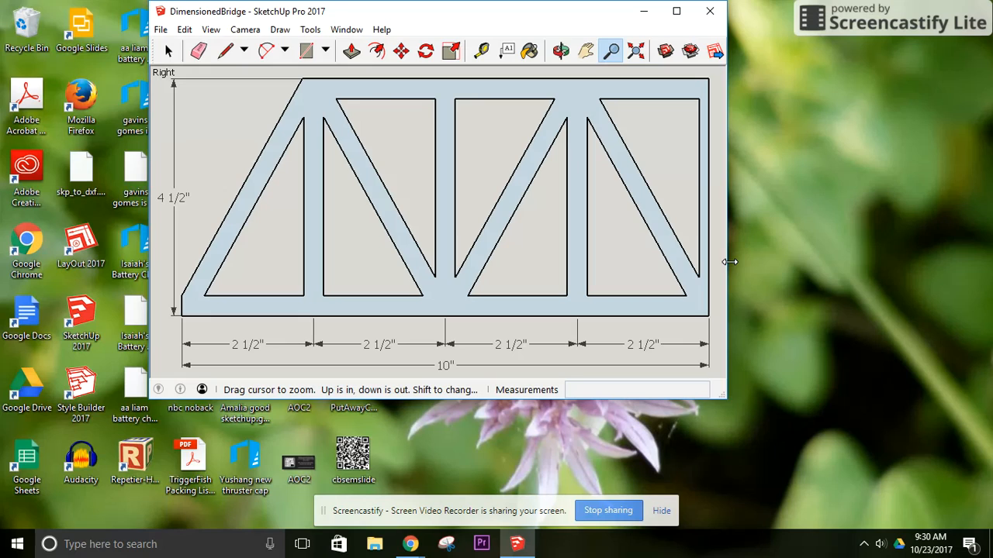
- Shrink the window, pan the half truss back into frame, and reach the File menu
{"action": "left_click", "coordinate": [167, 50]}
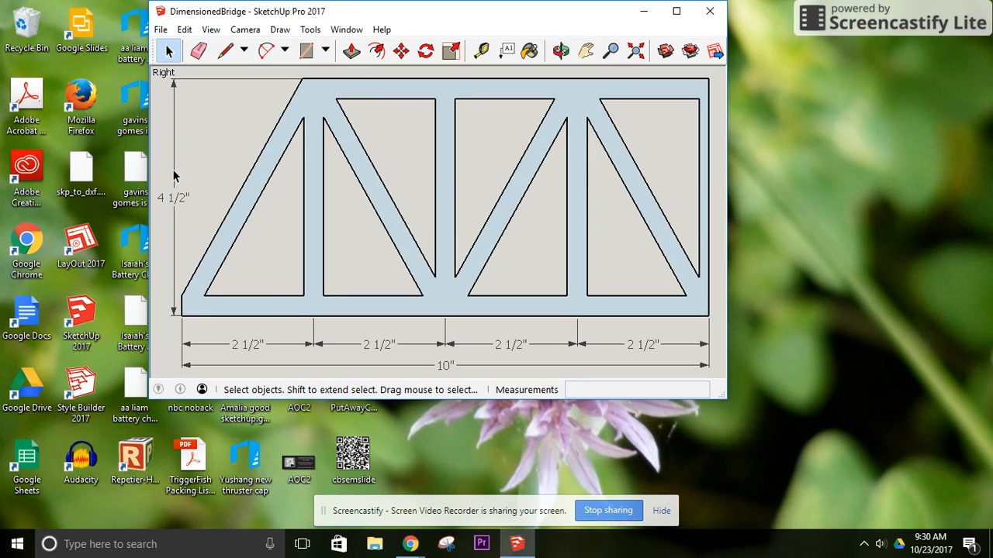
{"action": "left_click", "coordinate": [172, 198]}
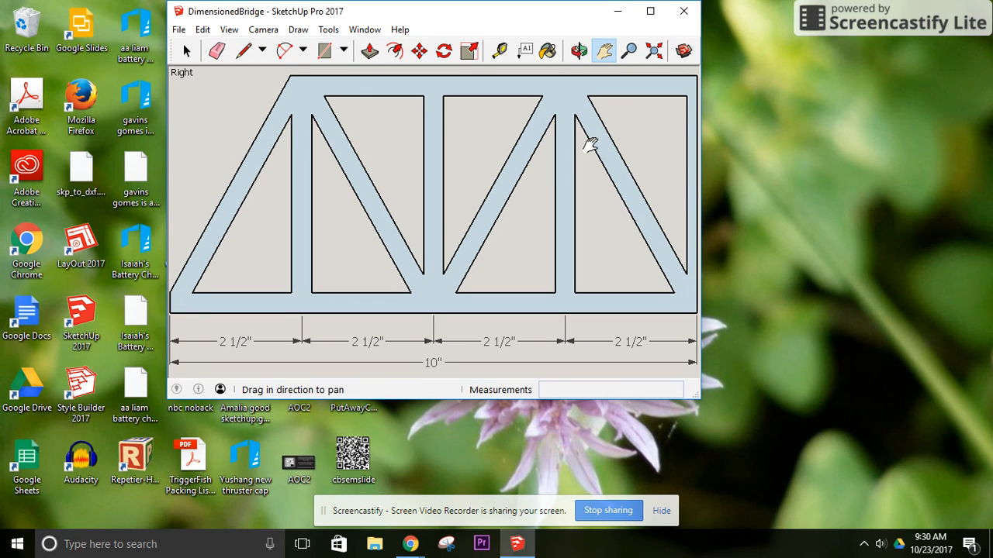
{"action": "mouse_move", "coordinate": [178, 29]}
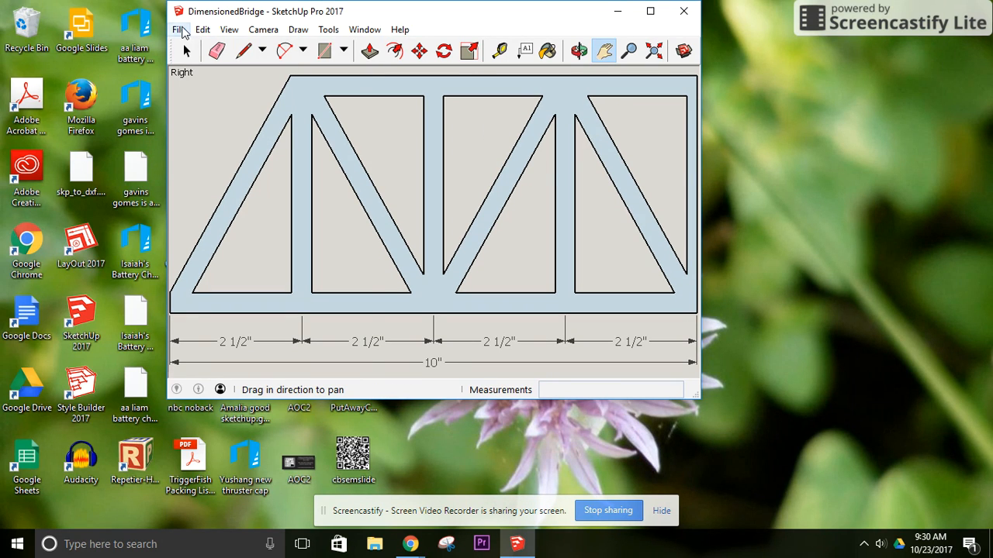
{"action": "left_click", "coordinate": [179, 29]}
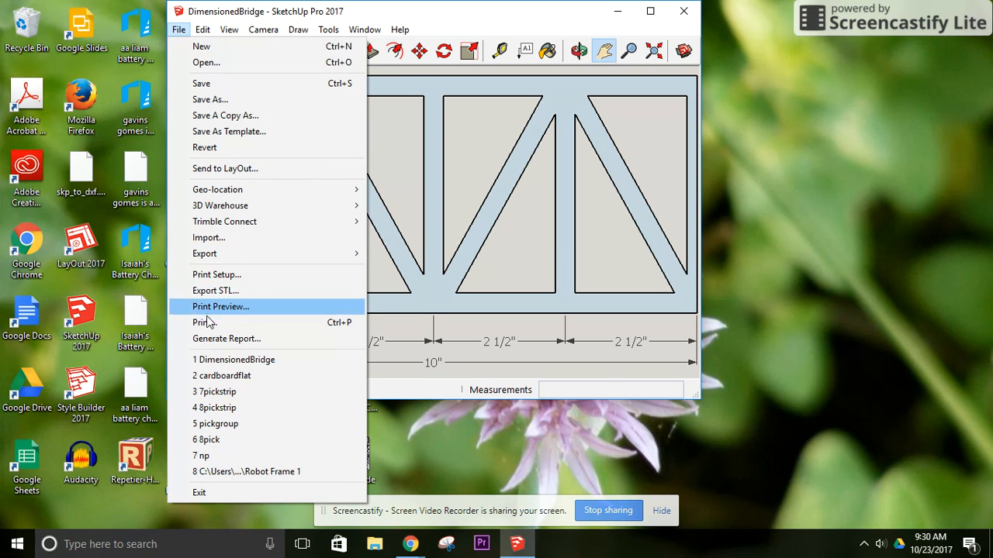
- Turn off model extents and fit-to-page for a 1:1 print across two pages
{"action": "left_click", "coordinate": [203, 321]}
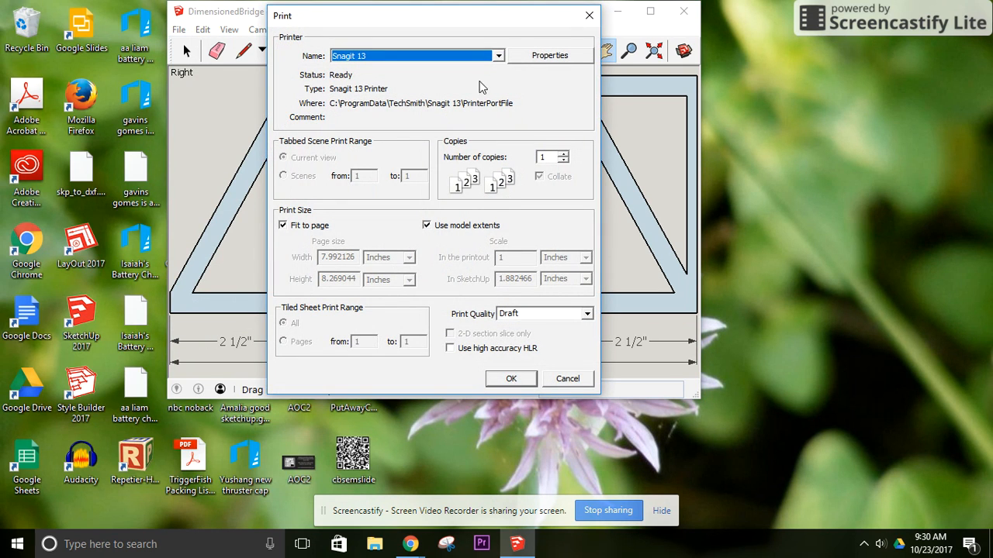
{"action": "left_click", "coordinate": [425, 225]}
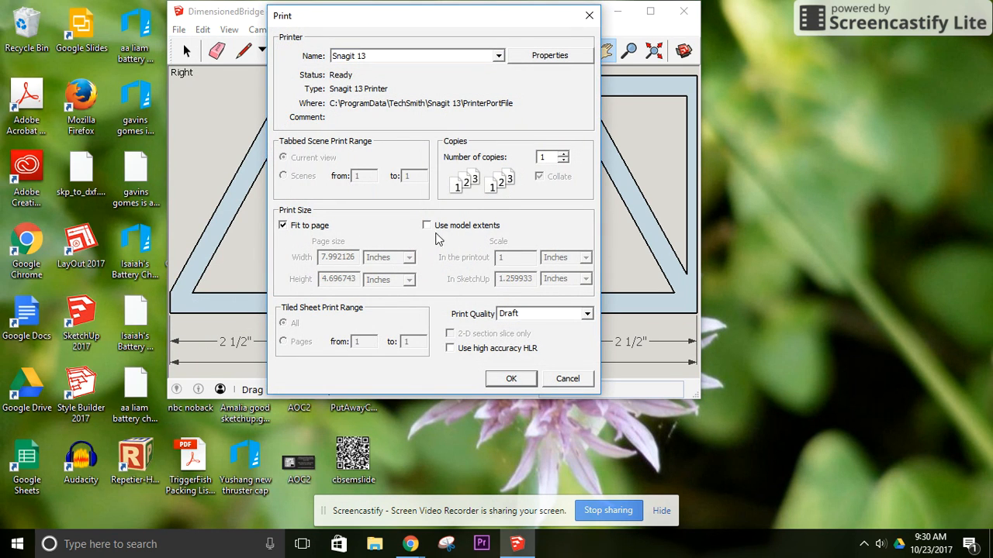
{"action": "left_click", "coordinate": [283, 225]}
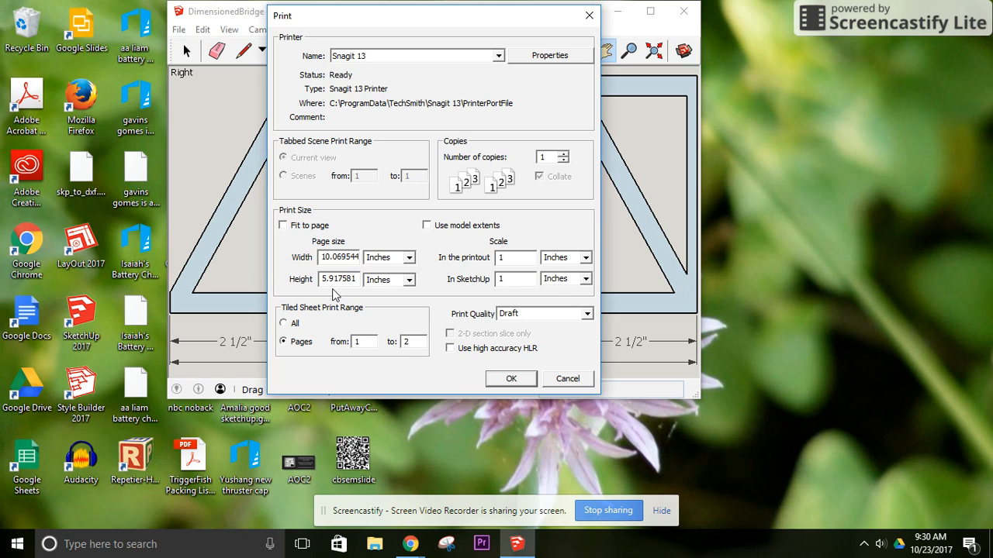
{"action": "mouse_move", "coordinate": [392, 283]}
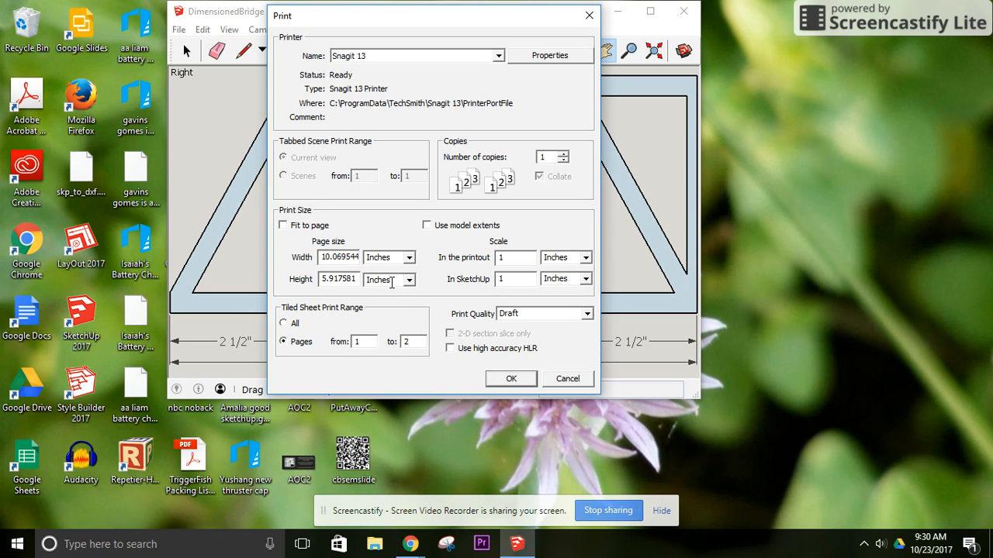
{"action": "mouse_move", "coordinate": [477, 310]}
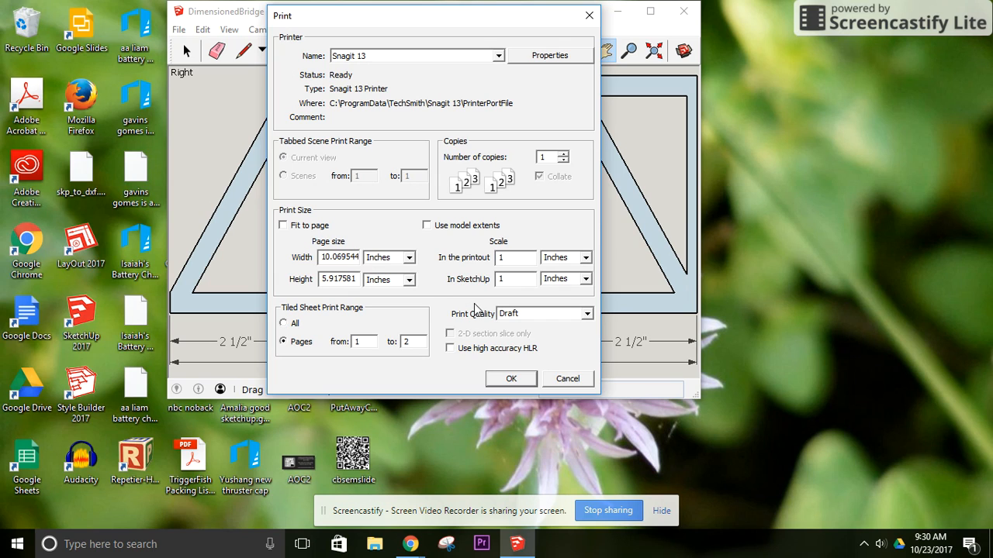
{"action": "mouse_move", "coordinate": [502, 358]}
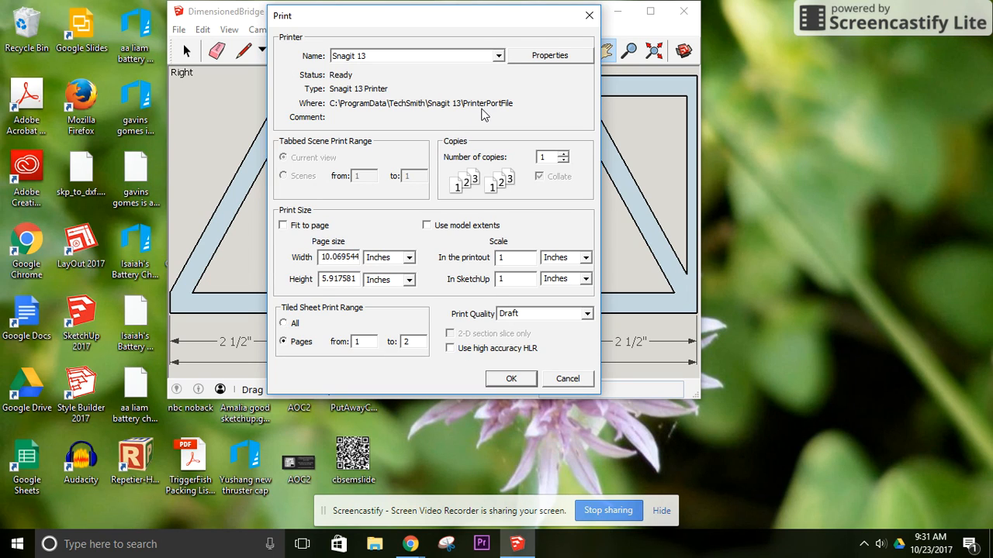
{"action": "mouse_move", "coordinate": [480, 118]}
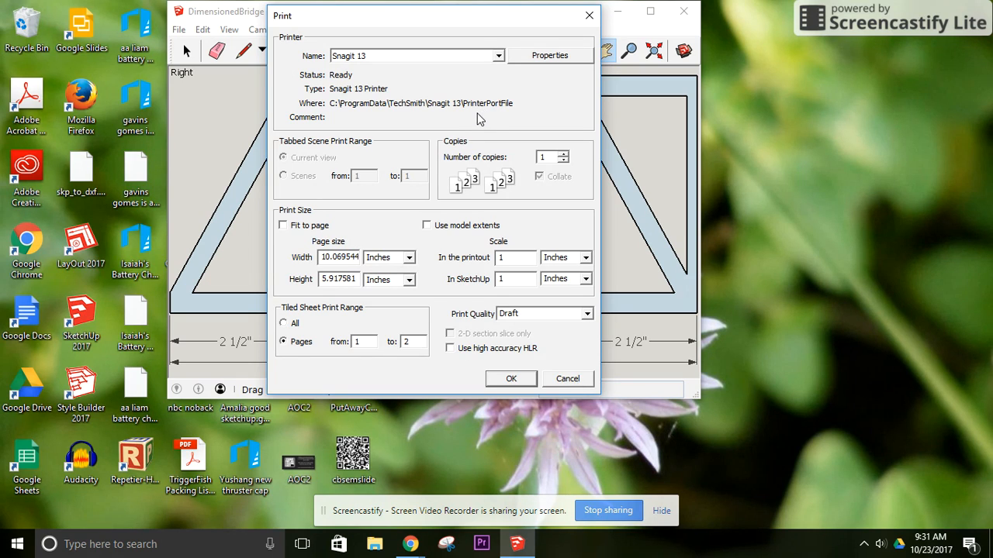
{"action": "mouse_move", "coordinate": [534, 89]}
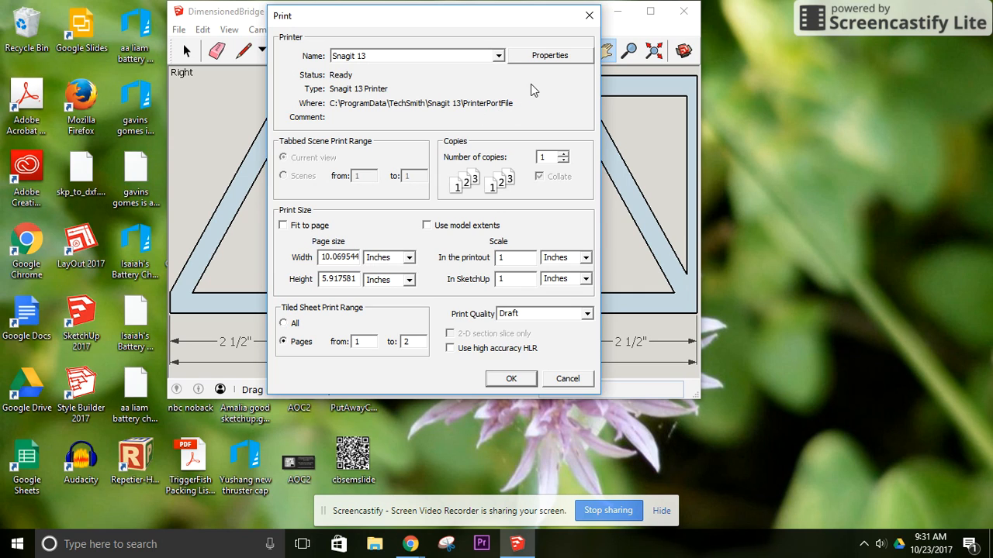
{"action": "mouse_move", "coordinate": [706, 233]}
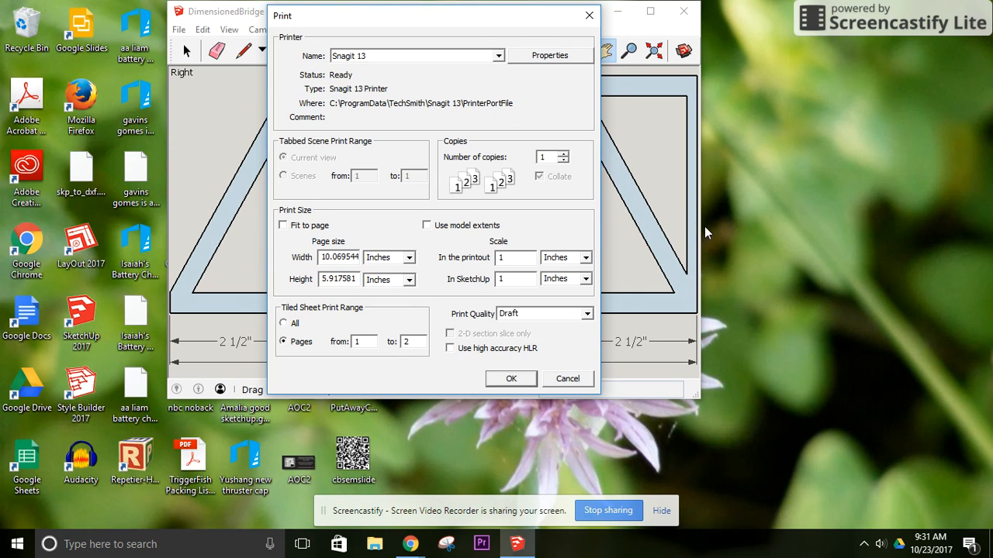
- Select the CHS-PODB Ricoh printer and confirm landscape Letter paper in its properties
{"action": "left_click", "coordinate": [550, 55]}
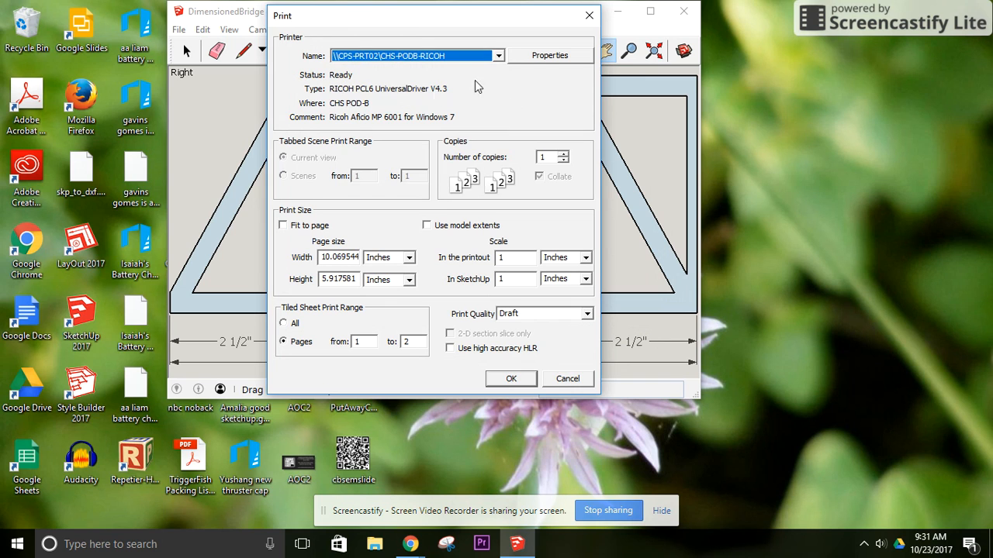
{"action": "left_click", "coordinate": [549, 55]}
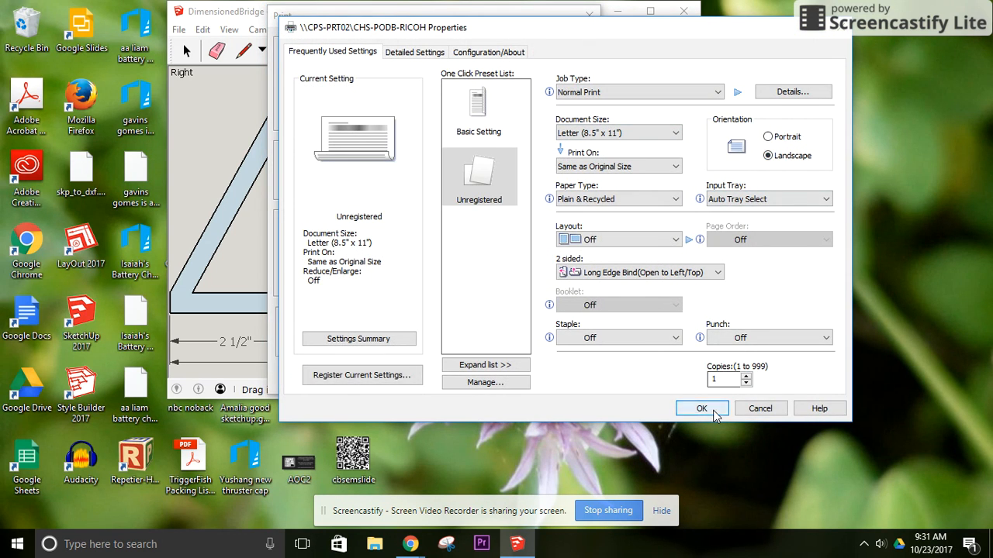
{"action": "left_click", "coordinate": [701, 409]}
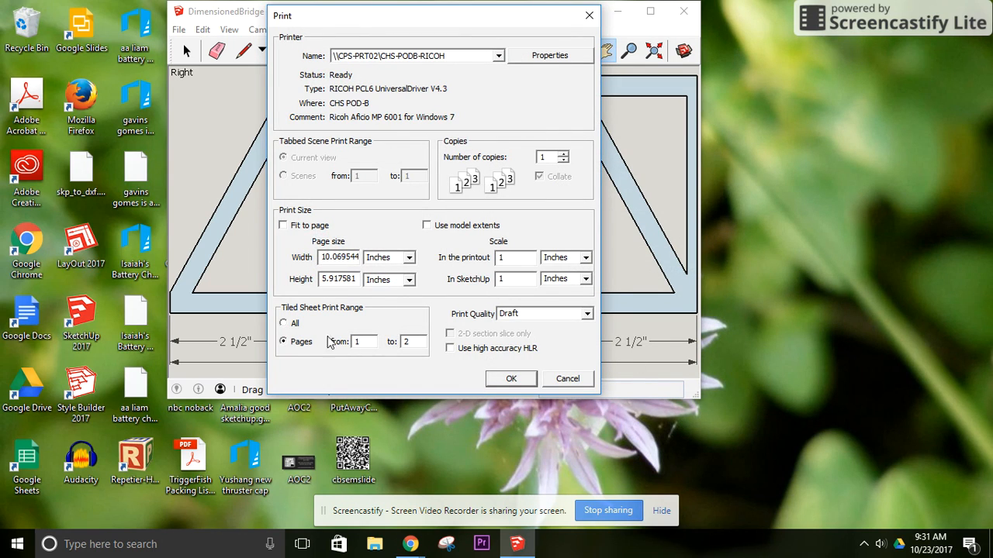
{"action": "mouse_move", "coordinate": [309, 265]}
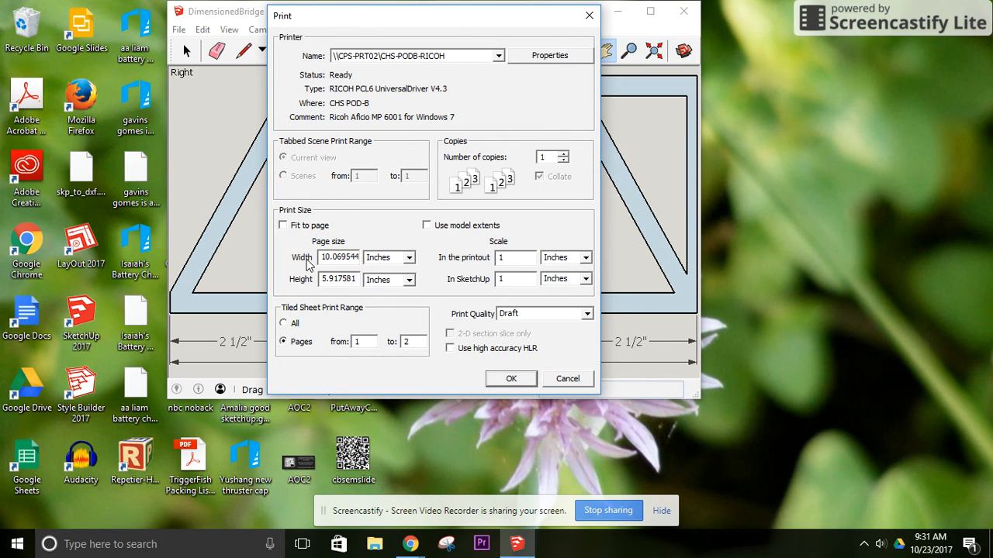
{"action": "mouse_move", "coordinate": [427, 268]}
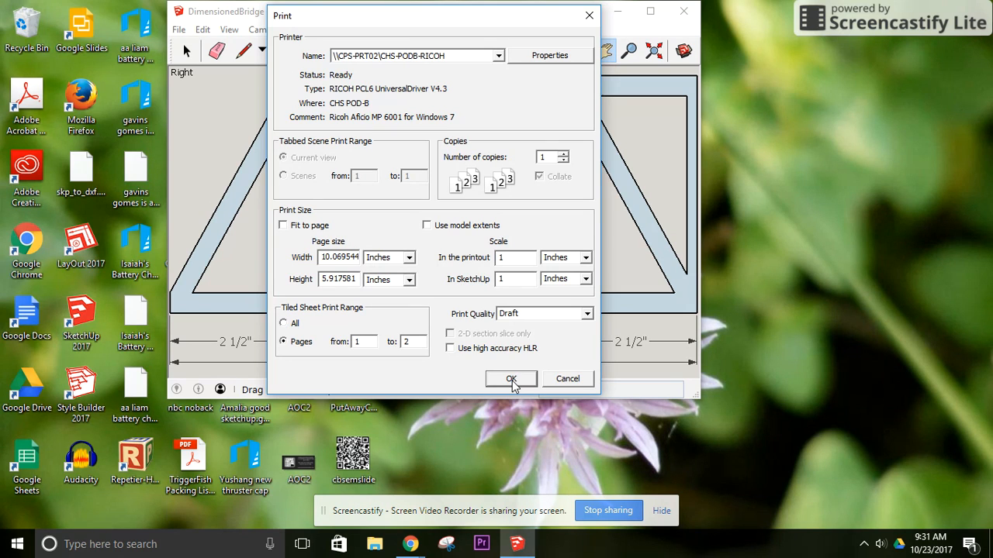
- Send the two-page full-size DimensionedBridge print job to the Ricoh printer
{"action": "left_click", "coordinate": [511, 379]}
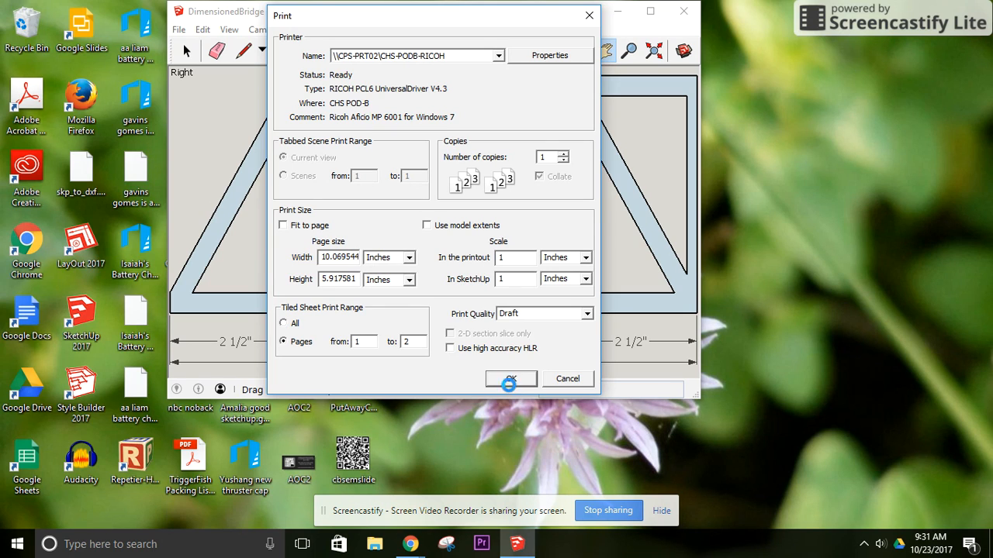
{"action": "left_click", "coordinate": [510, 379]}
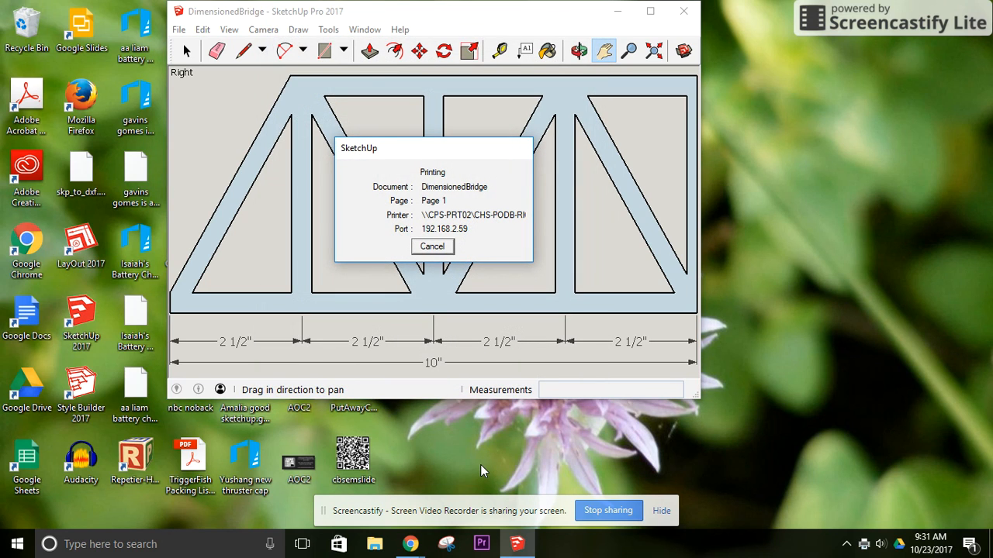
{"action": "left_click", "coordinate": [432, 246]}
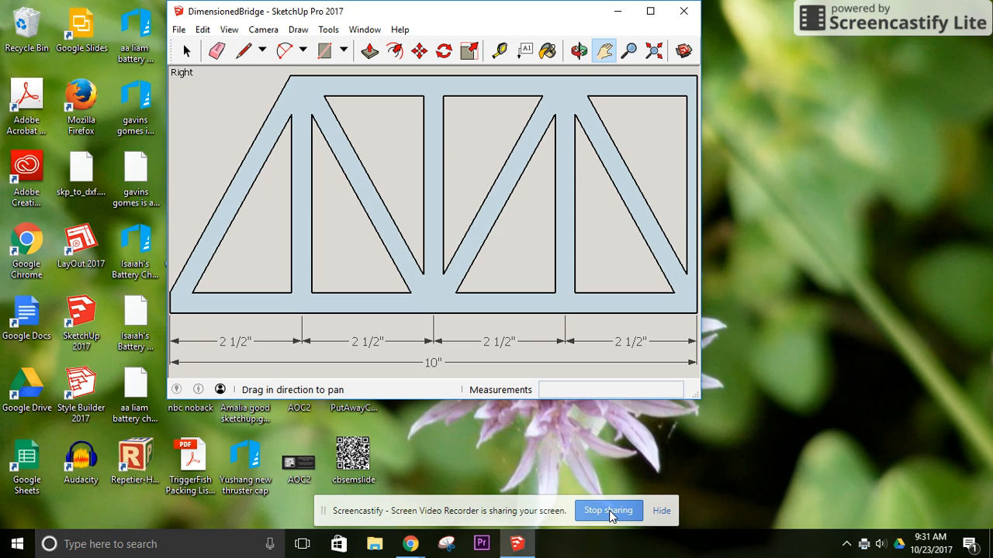
{"action": "mouse_move", "coordinate": [647, 402]}
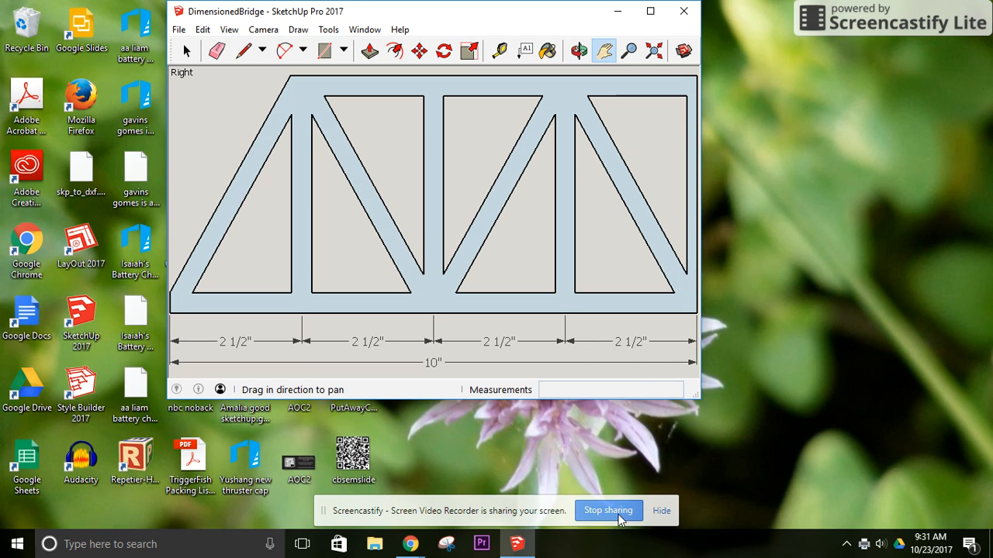
{"action": "mouse_move", "coordinate": [611, 260]}
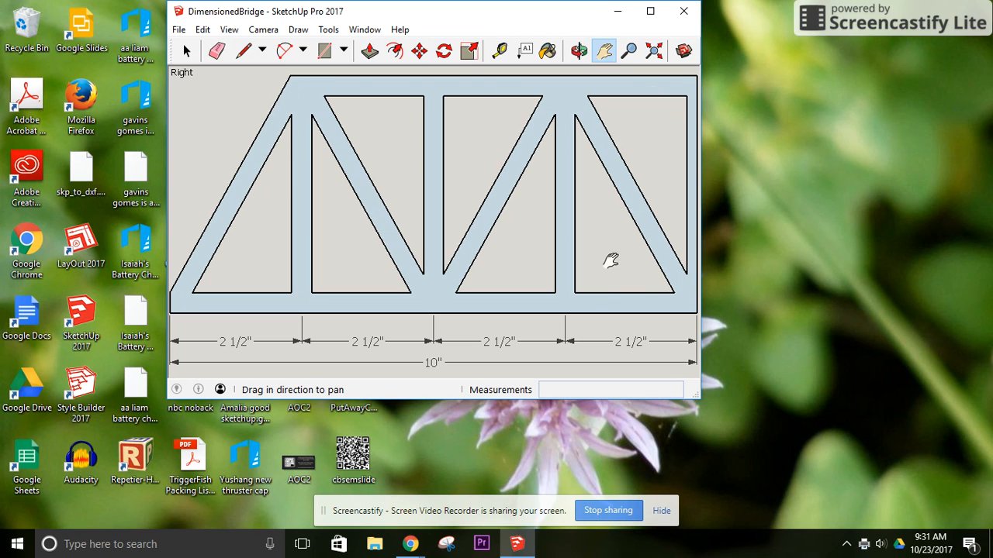
{"action": "mouse_move", "coordinate": [608, 510]}
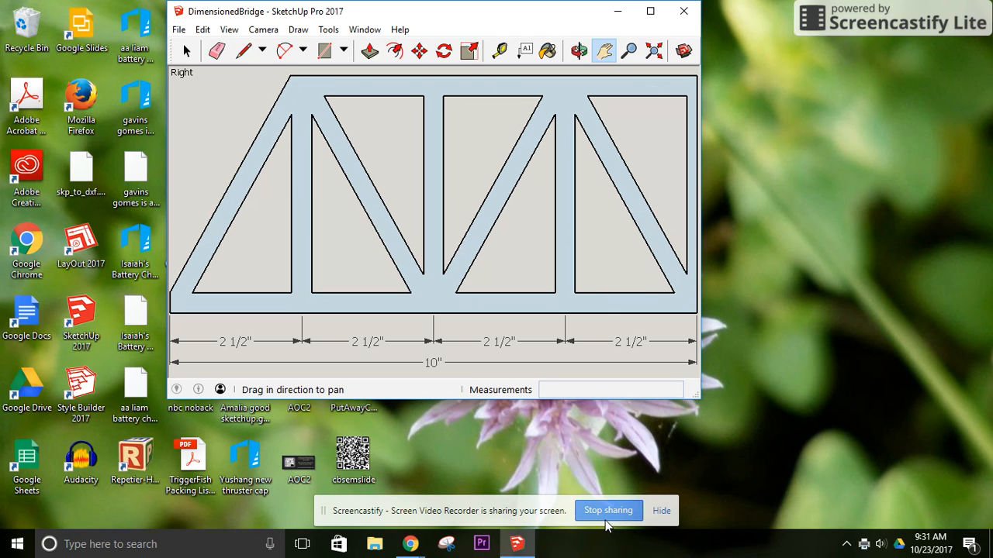
{"action": "mouse_move", "coordinate": [545, 294]}
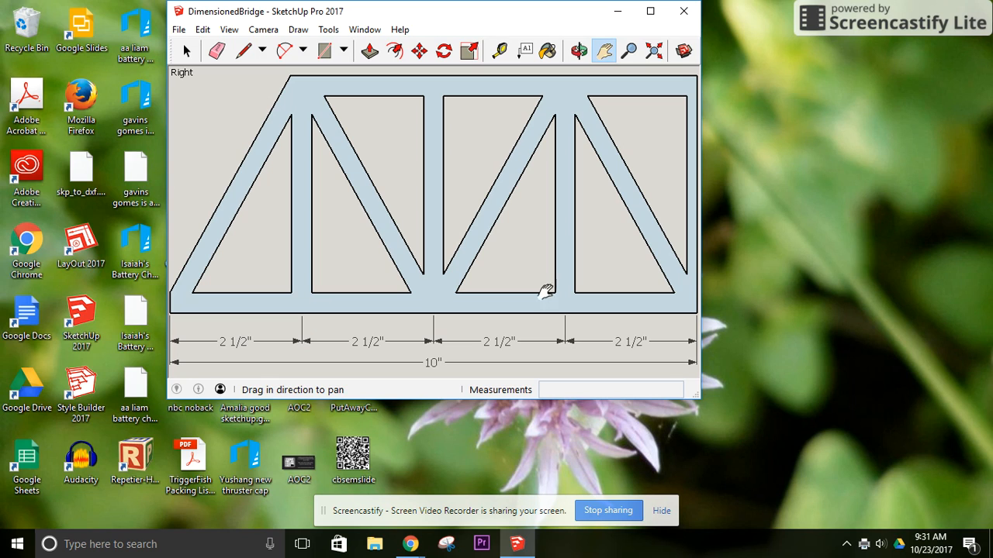
{"action": "mouse_move", "coordinate": [607, 421]}
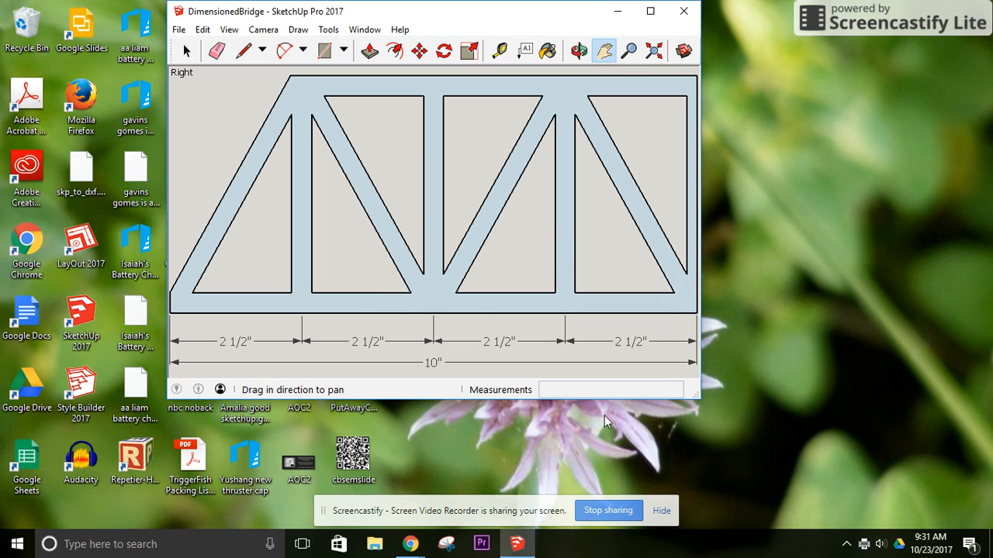
{"action": "mouse_move", "coordinate": [610, 518]}
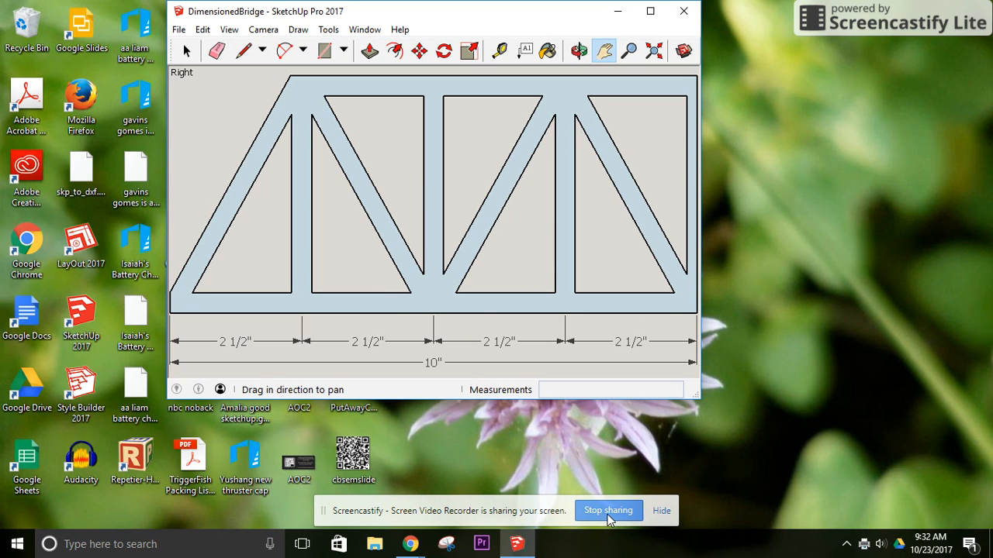